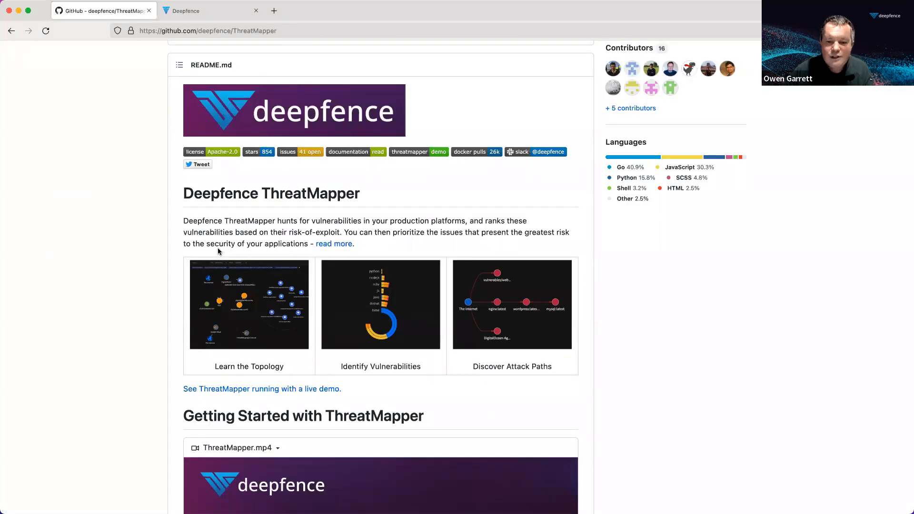
- Scroll to 'Install the Management Console' and select the wget and docker-compose commands
scroll(down, 3)
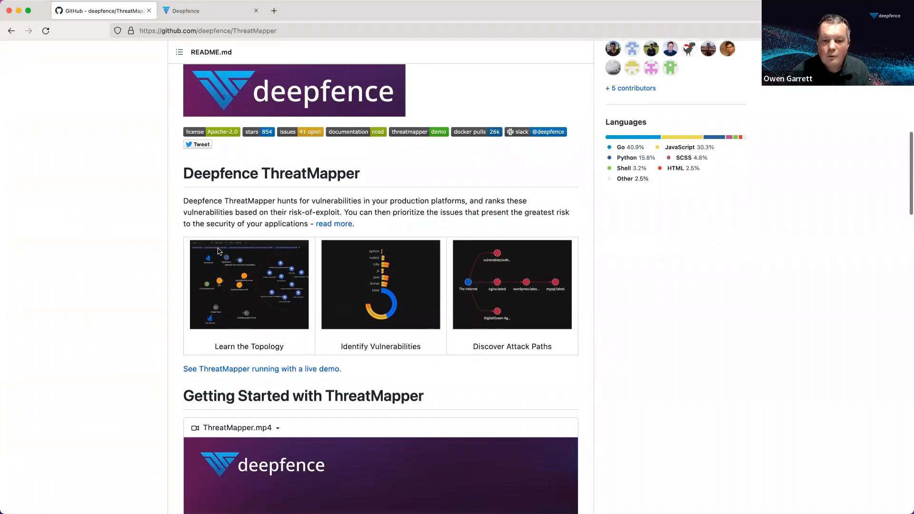
scroll(down, 3)
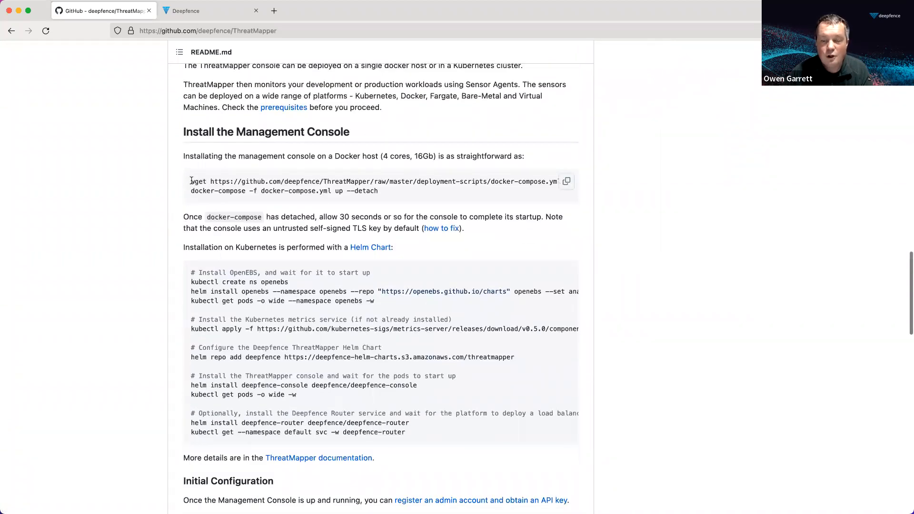
drag(191, 180, 548, 181)
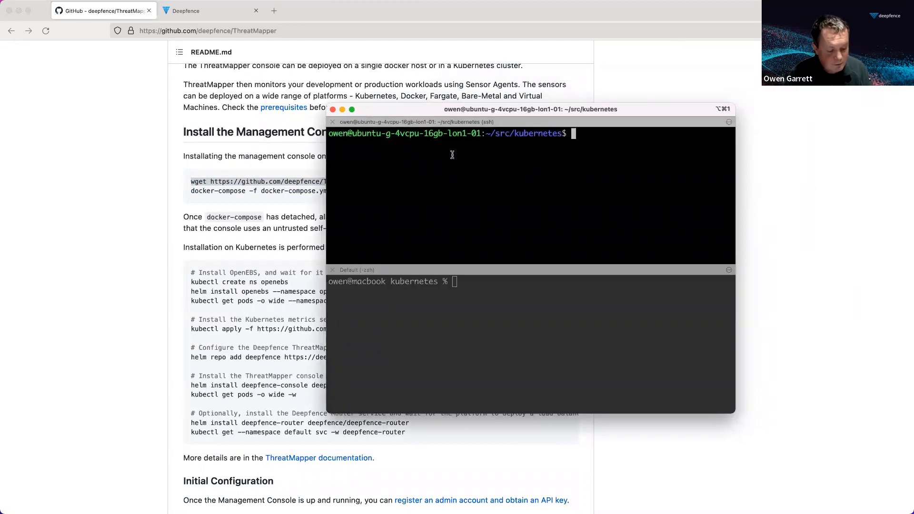
- Download docker-compose.yml with wget and bring up the Deepfence containers detached
text(wget https://github.com/deepfence/ThreatMapper/raw/master/deployment-scripts/docker-compose.yml)
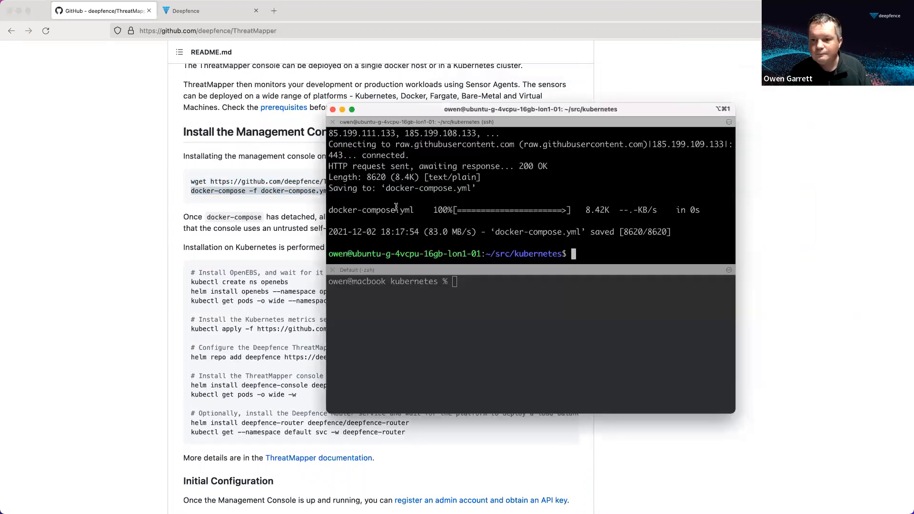
text(docker-compose -f docker-compose.yml up --detach)
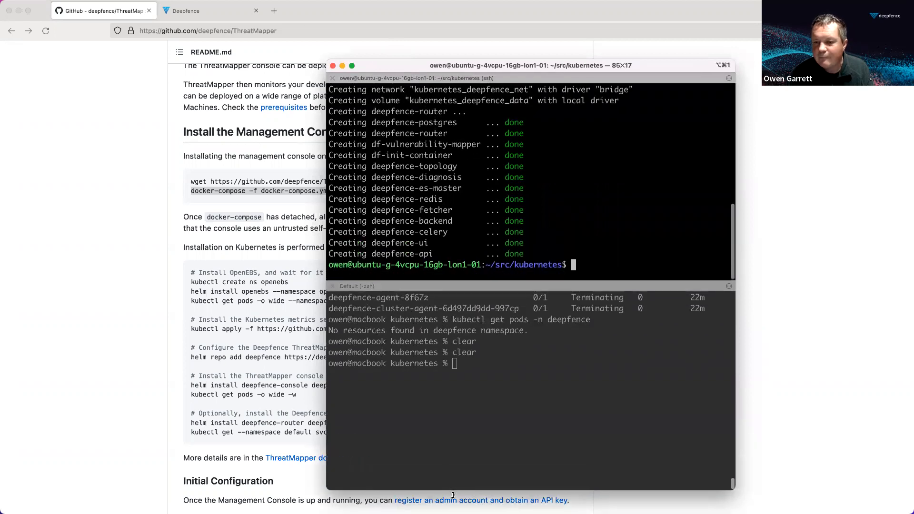
mouse_move(425, 281)
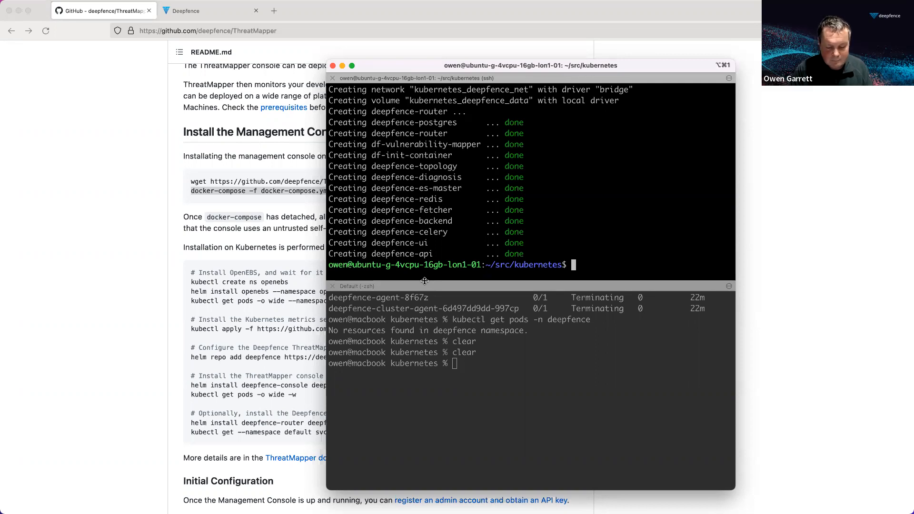
- Show eth0 with 'ip addr show' and select the server IP 68.183.34.116
text(ip addr show eth0)
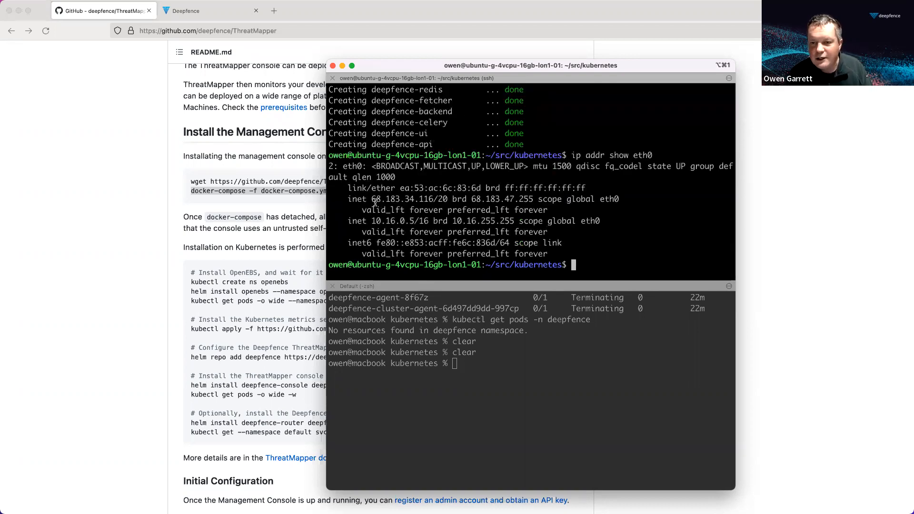
double_click(400, 199)
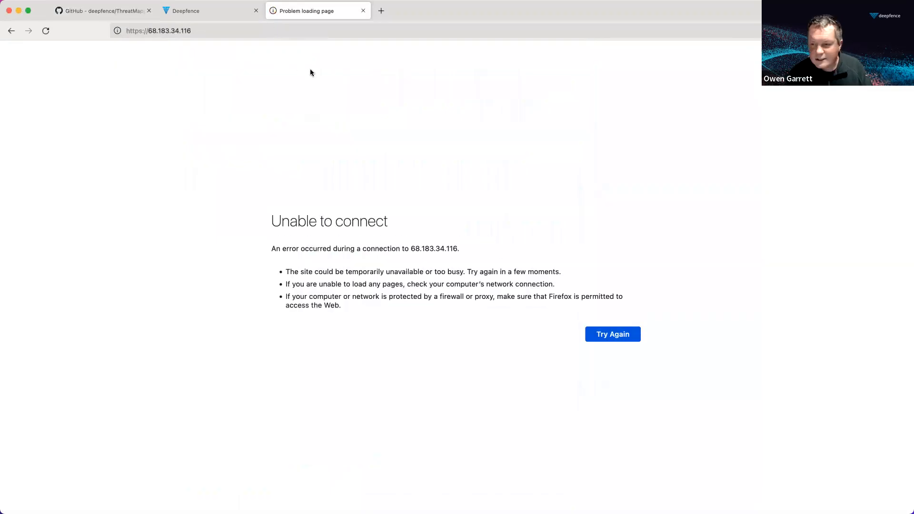
mouse_move(322, 117)
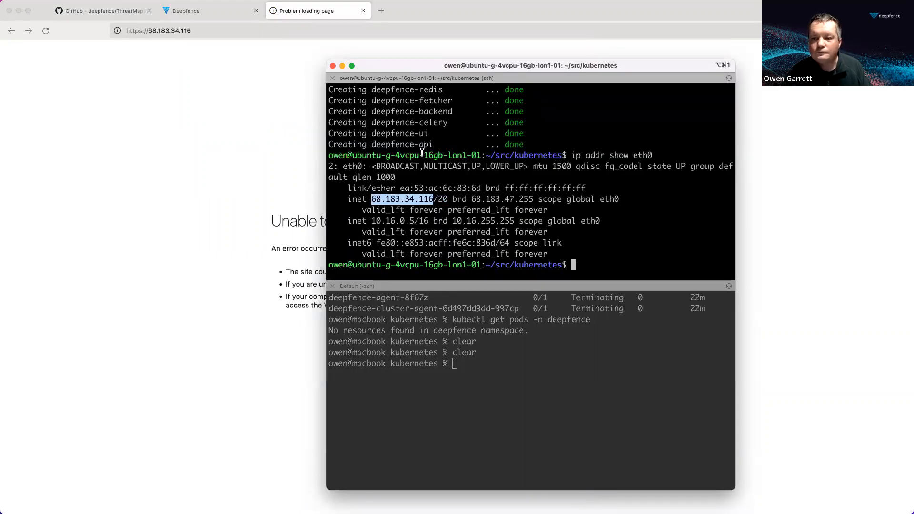
- Check the running containers with docker ps, then reload until the sign-in page appears
text(docker)
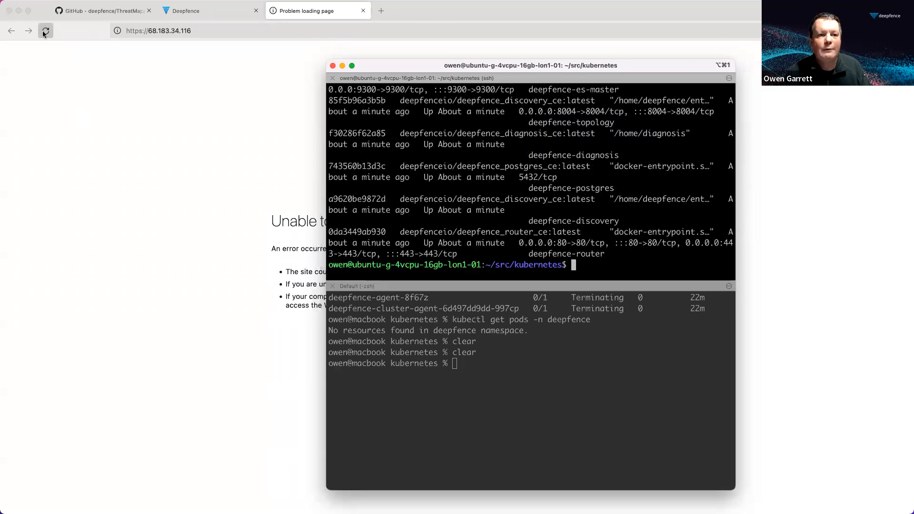
click(46, 30)
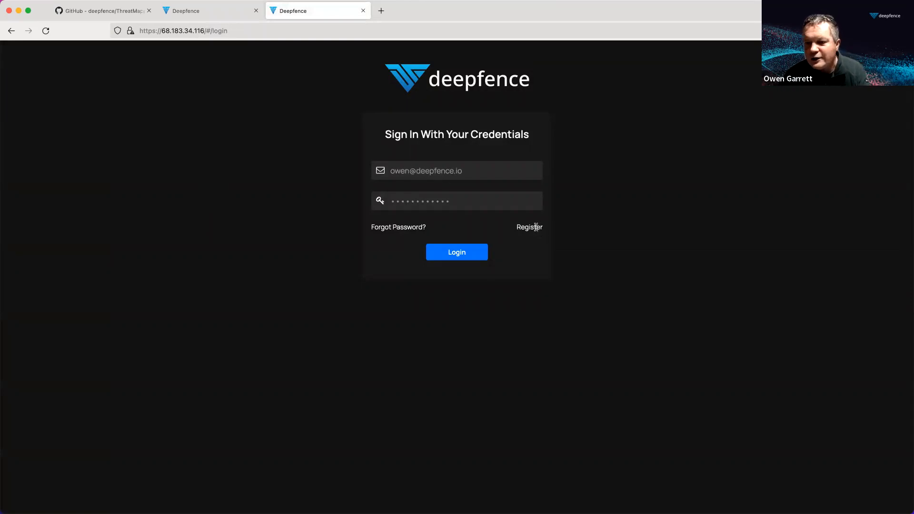
- Register user Garrett for company Deepfence and dismiss Firefox's saved-login prompt
click(529, 226)
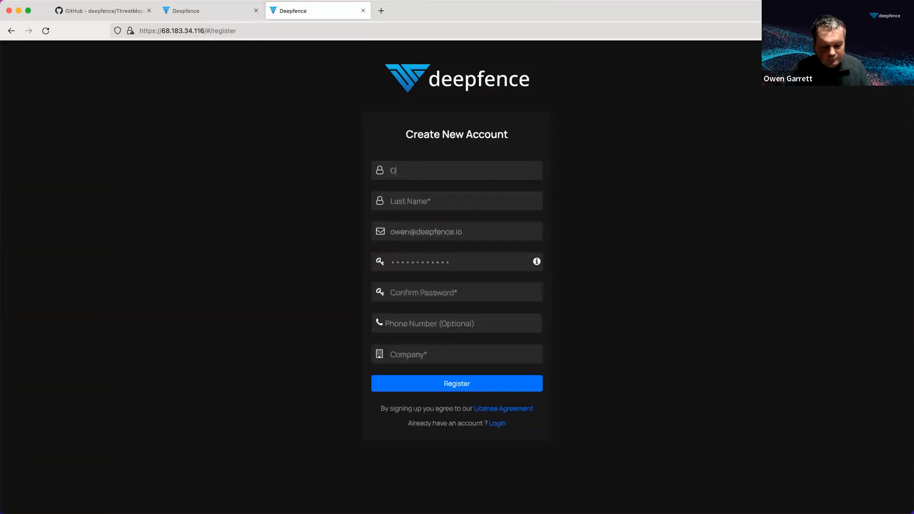
text(Garrett)
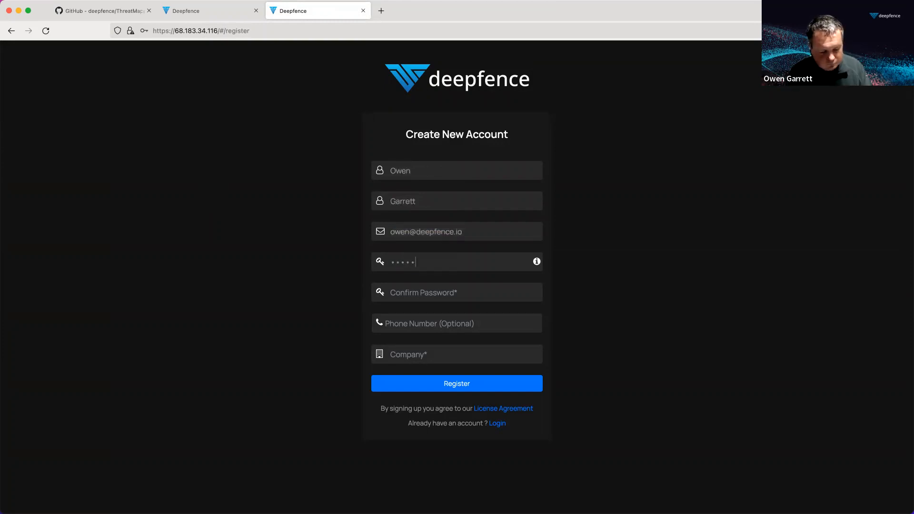
click(457, 292)
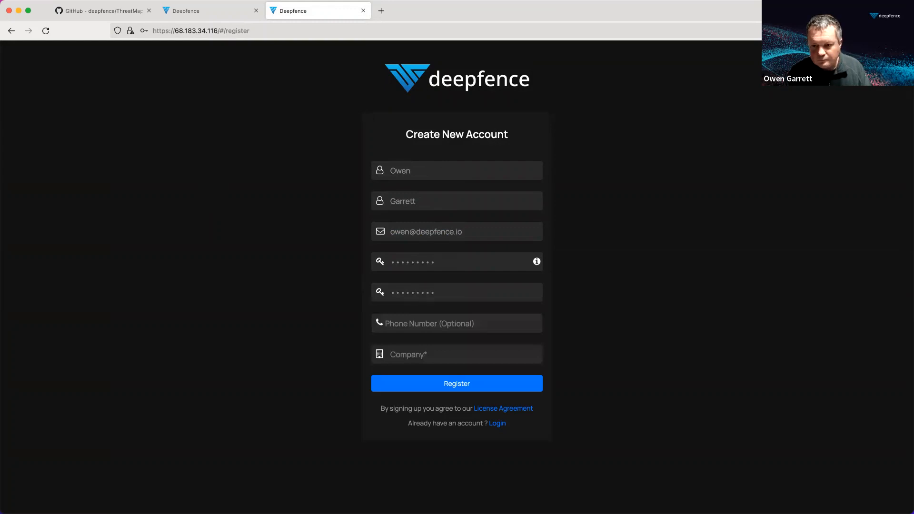
text(Deepfence)
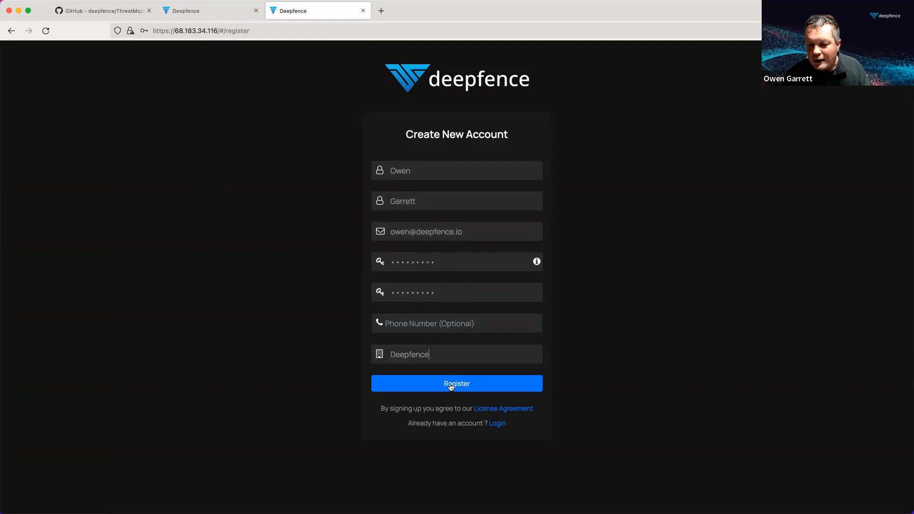
click(457, 383)
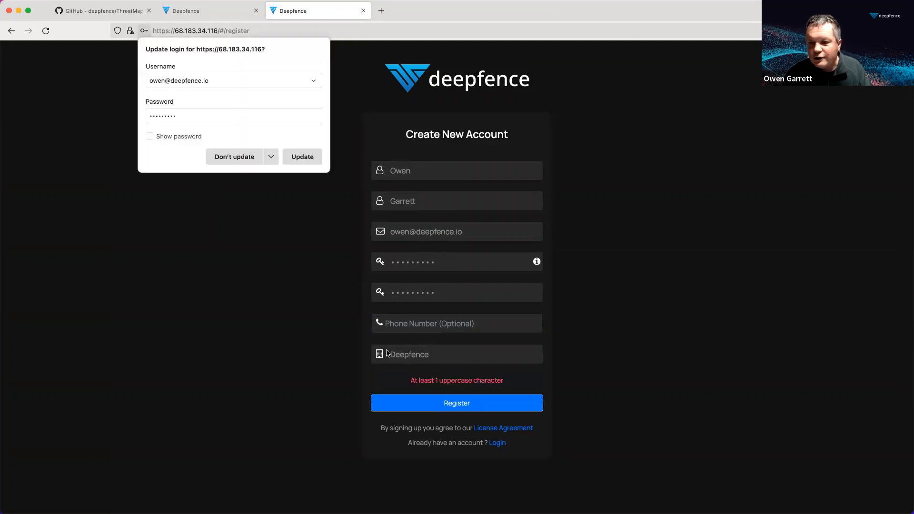
click(234, 156)
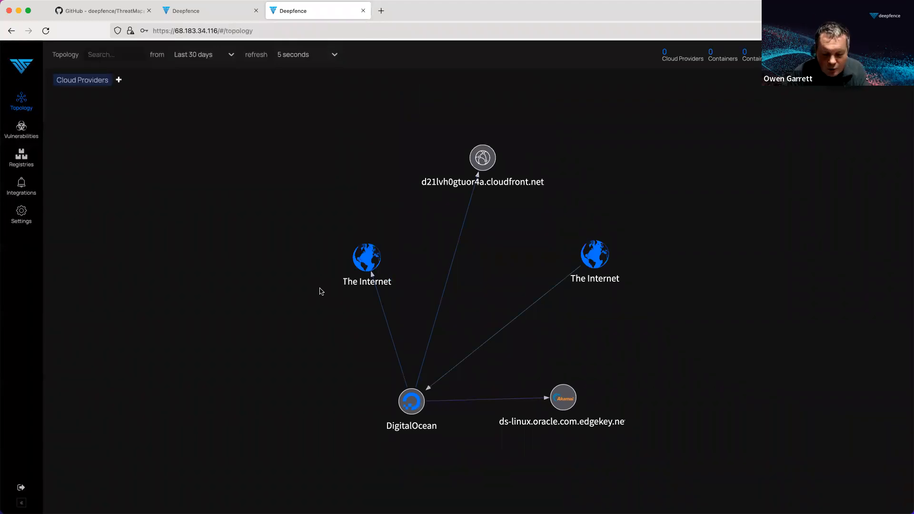
mouse_move(316, 297)
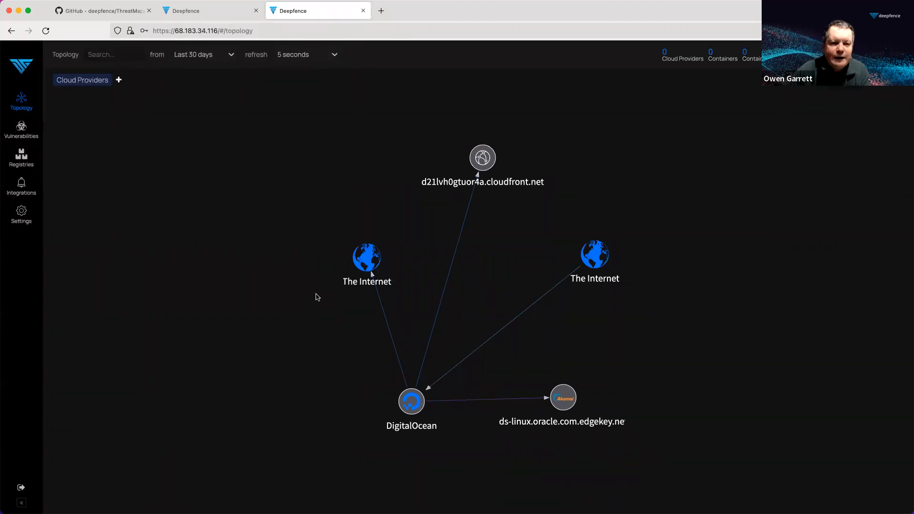
- Visit Settings > User Management to see the accounts and API key, then return to Topology
click(21, 214)
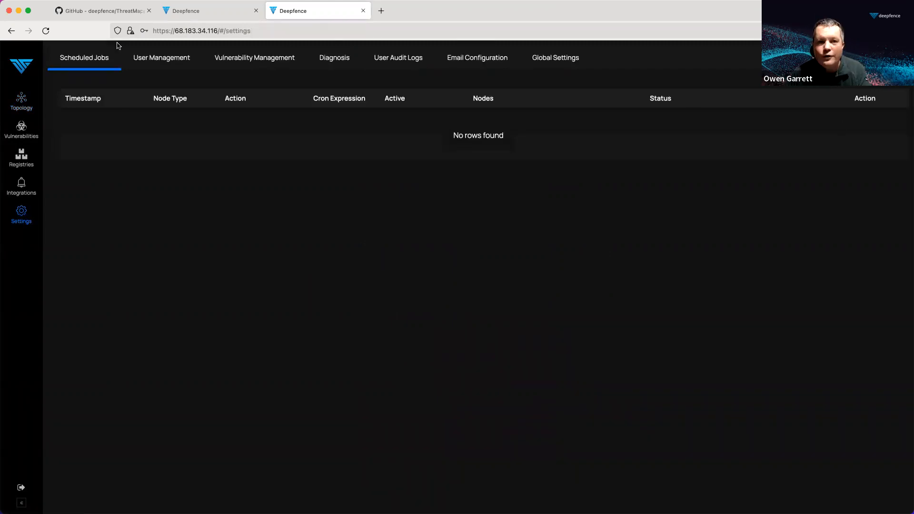
click(161, 57)
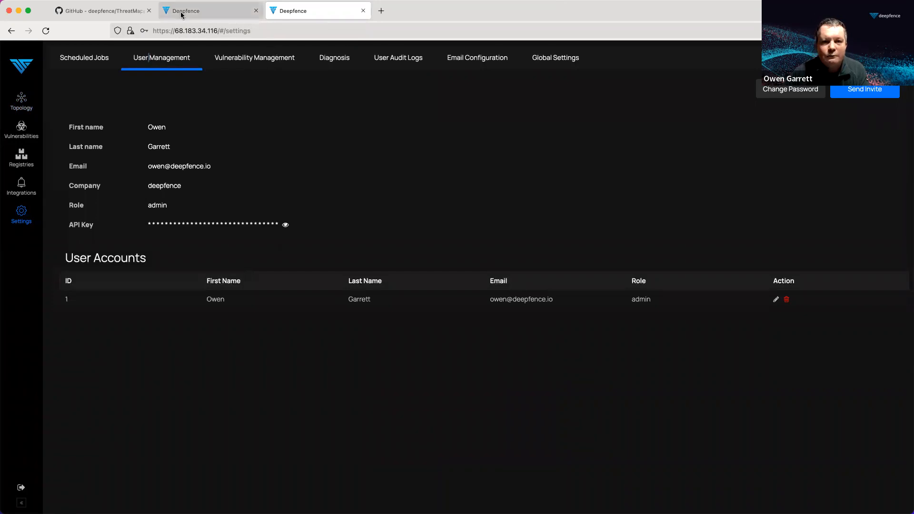
click(21, 100)
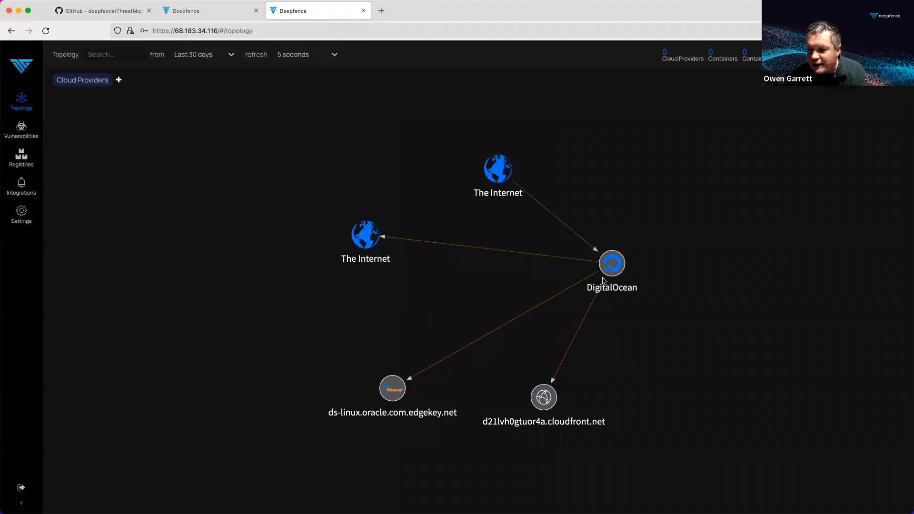
- Expand DigitalOcean, region lon1 and host ubuntu-g-4vcpu-16gb-lon1-01, then go to Settings
click(611, 263)
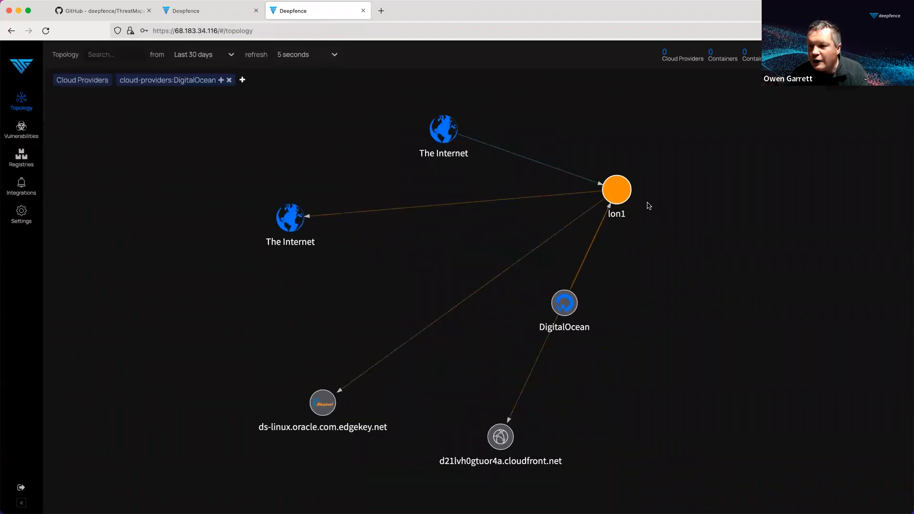
click(615, 190)
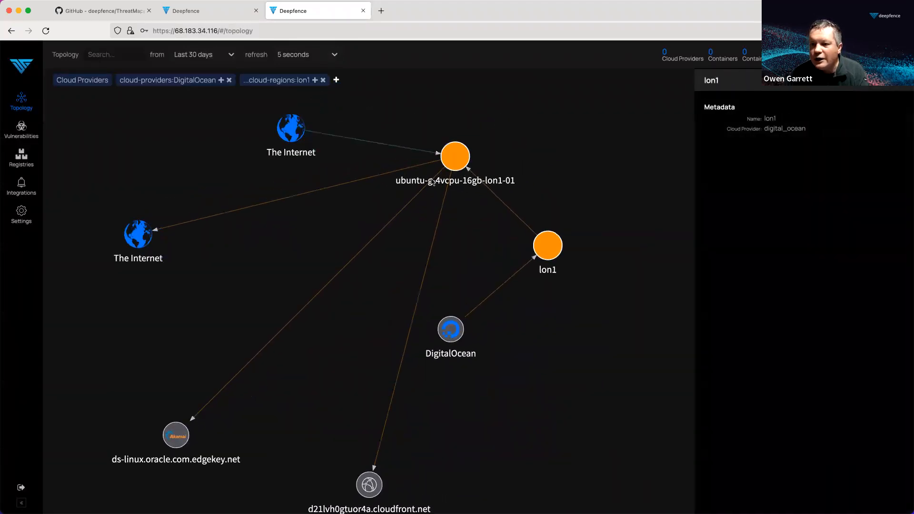
click(455, 156)
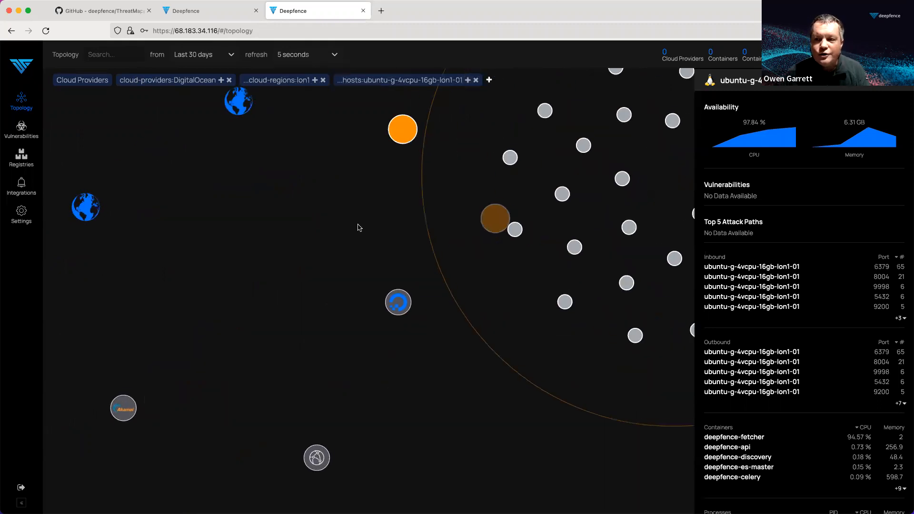
click(21, 212)
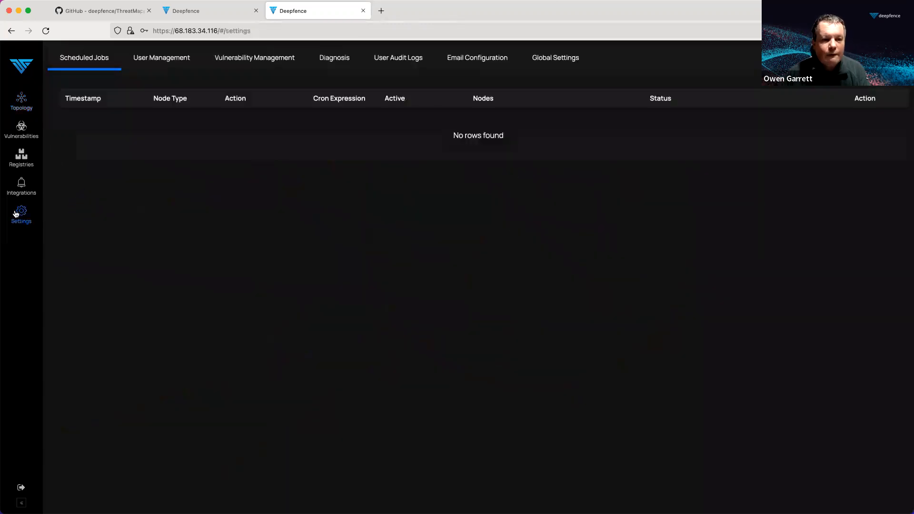
mouse_move(230, 179)
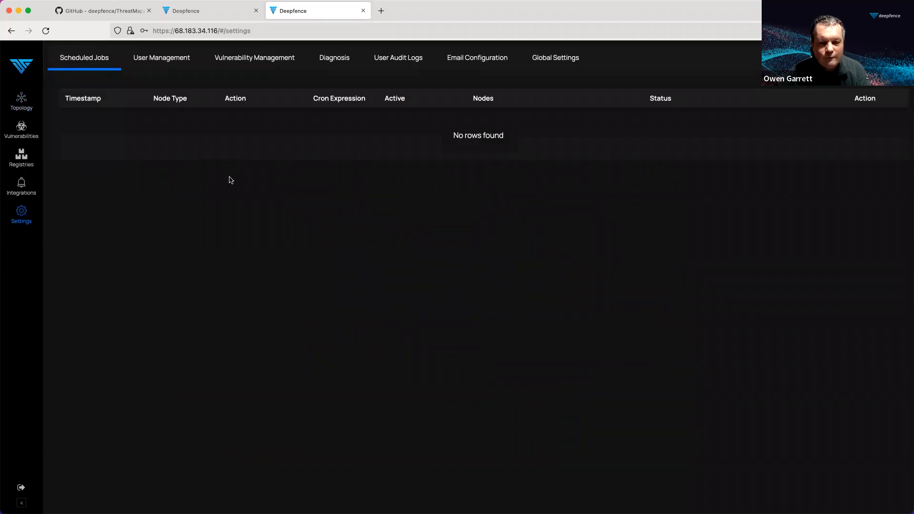
mouse_move(150, 59)
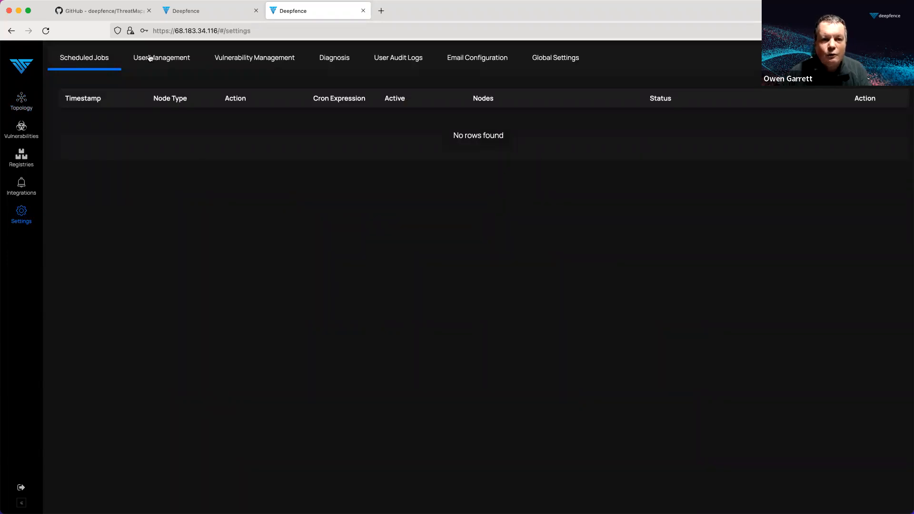
- Reveal the admin API key in User Management, clear the terminal and return to the GitHub README
click(161, 57)
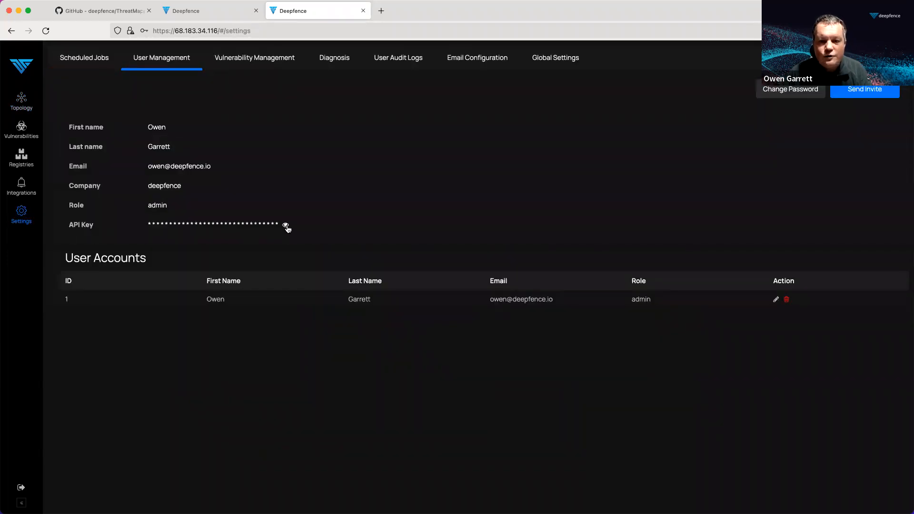
click(285, 225)
text(cle)
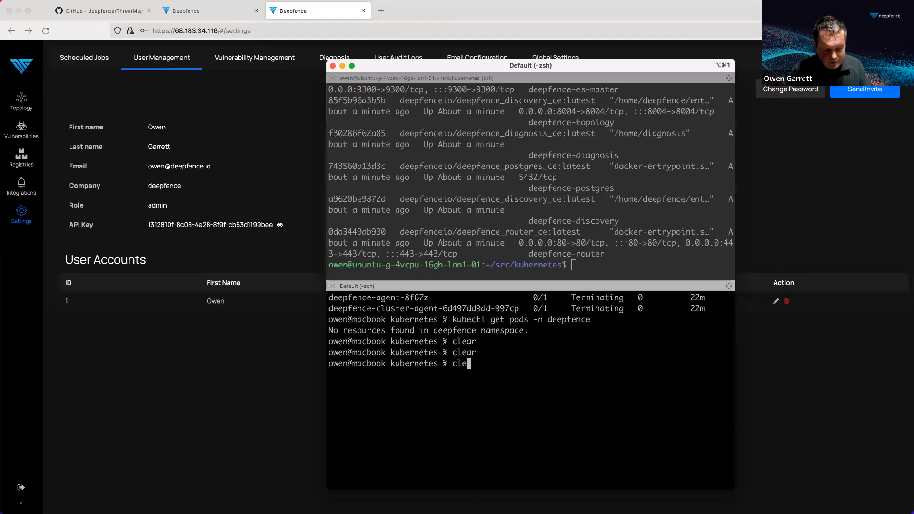
key(Enter)
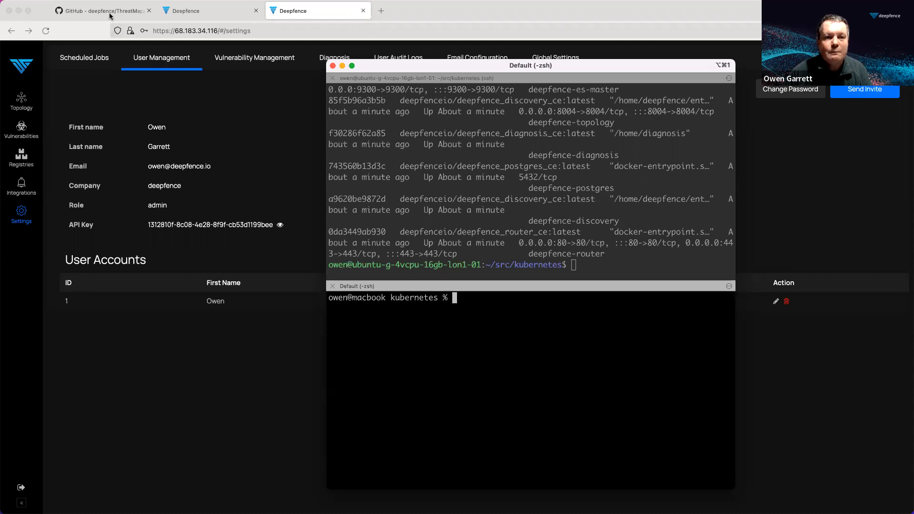
click(100, 10)
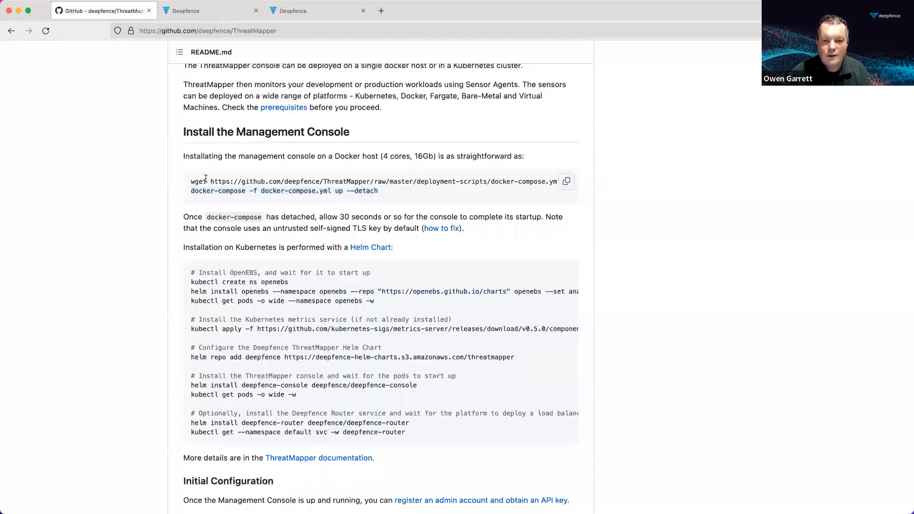
- Scroll to the Kubernetes Helm chart section and select the helm v3 sensor install command
scroll(down, 3)
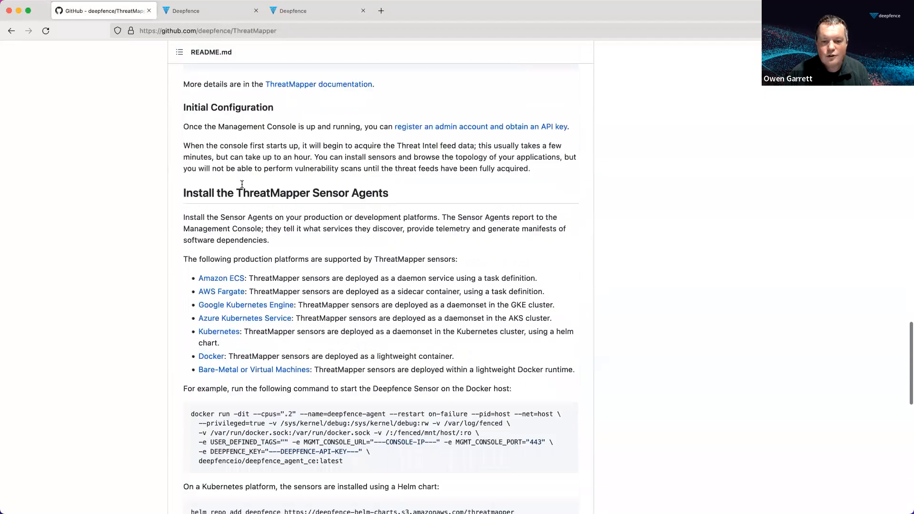
scroll(down, 3)
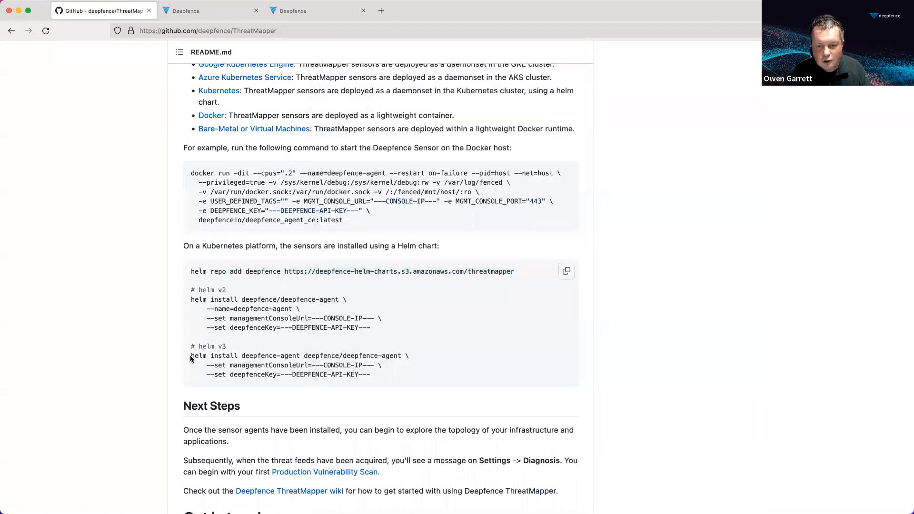
drag(191, 355, 371, 378)
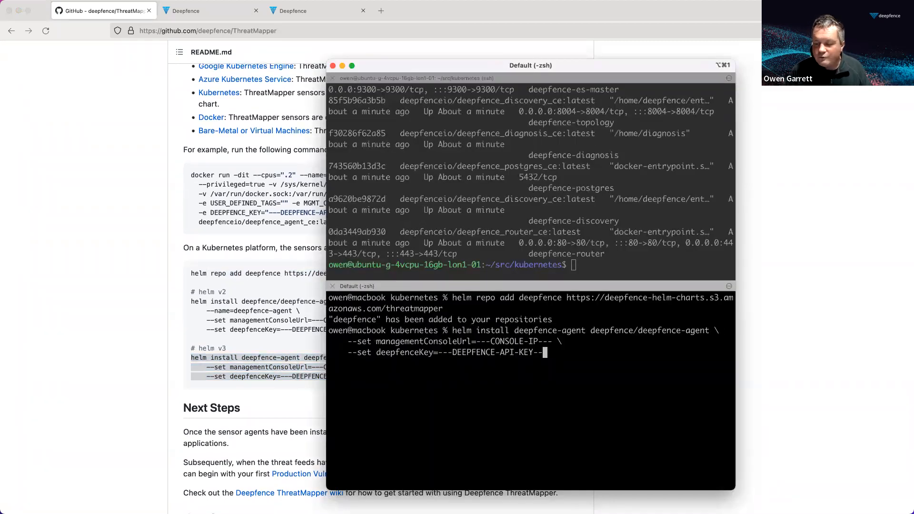
- Paste the helm repo add and install commands with console 68.183.34.116 and the API key, and run them
key(Backspace)
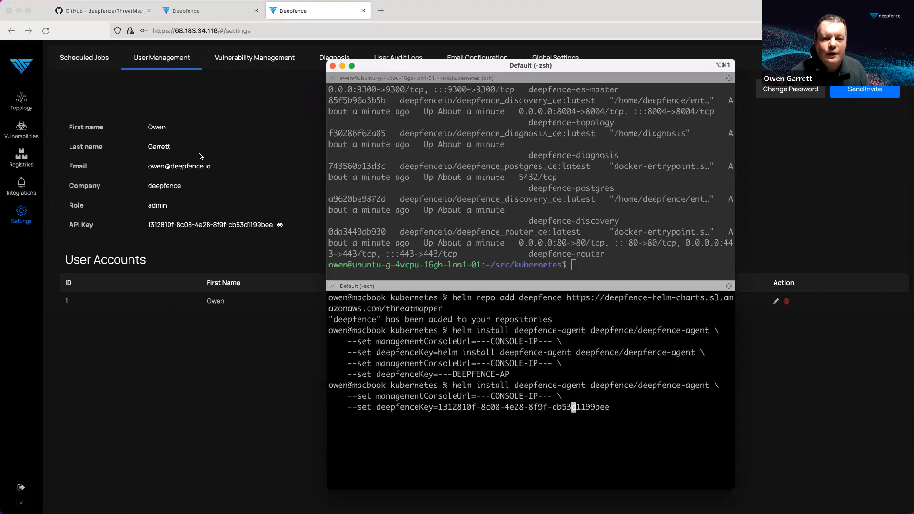
click(200, 31)
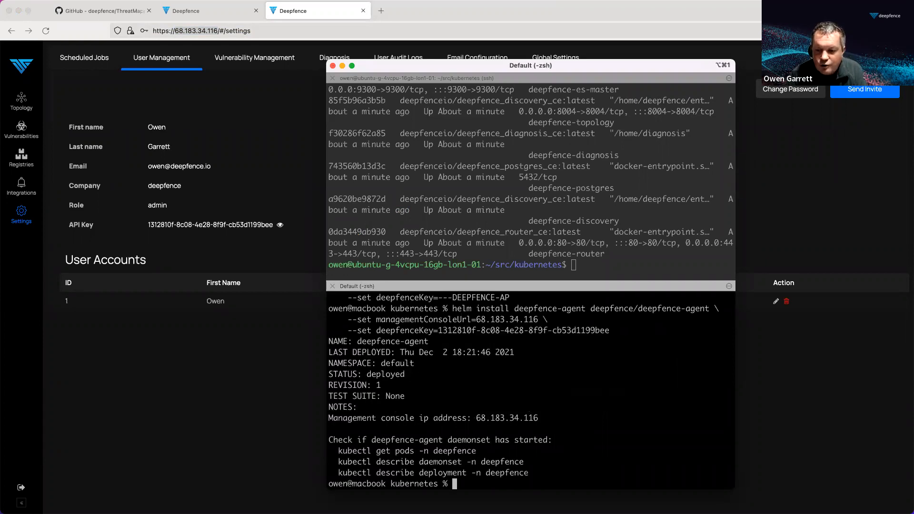
- Enter 'kubectl get pods -n deepfence' to list the agent pods
text(kubectl g)
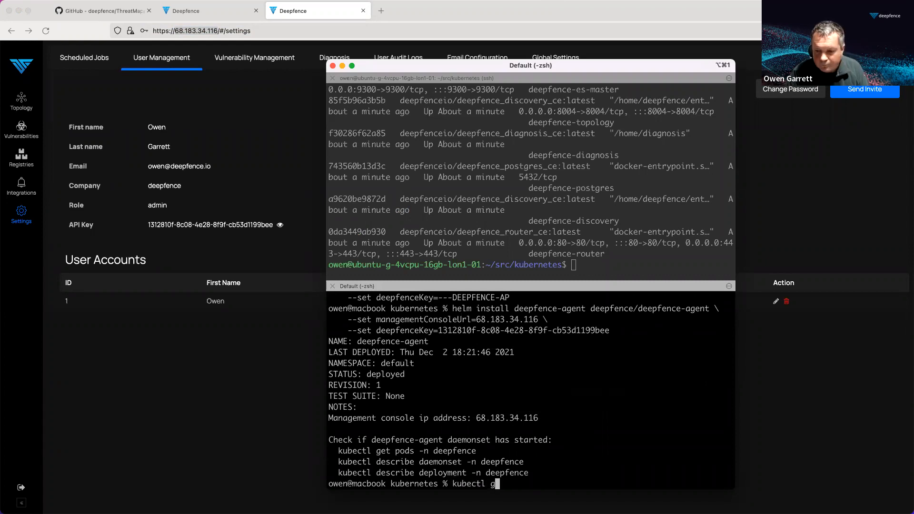
text(et)
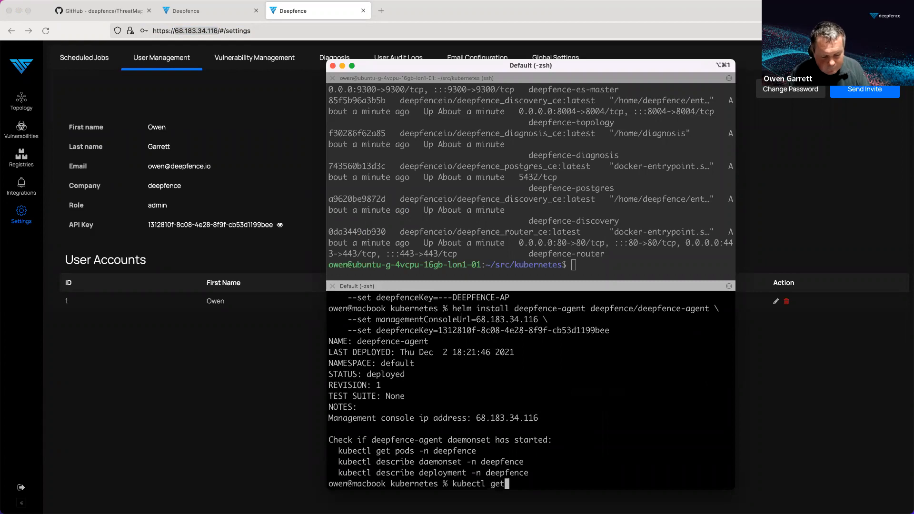
text(pods)
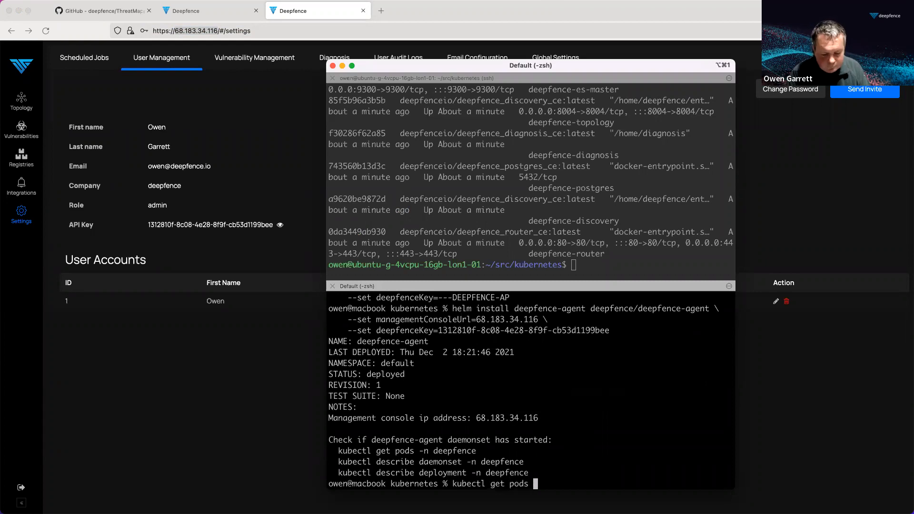
text(-n deepfence)
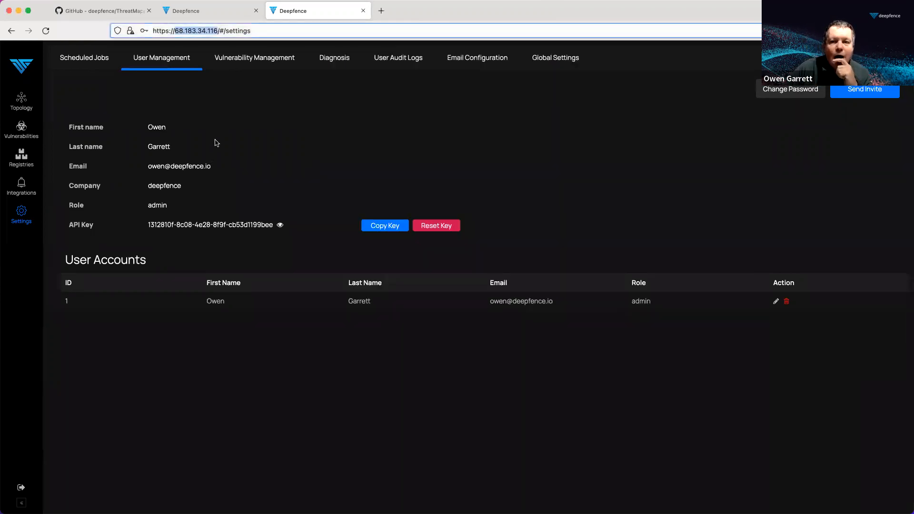
- In Topology, expand DigitalOcean, the Kubernetes cluster and host pool-tl2vgkb5m-uj4dl to its pods
click(21, 100)
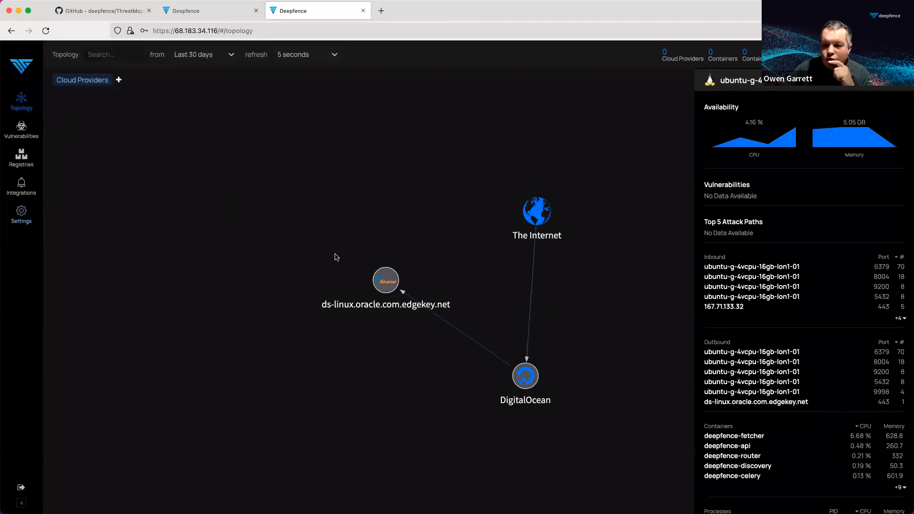
drag(385, 280, 173, 241)
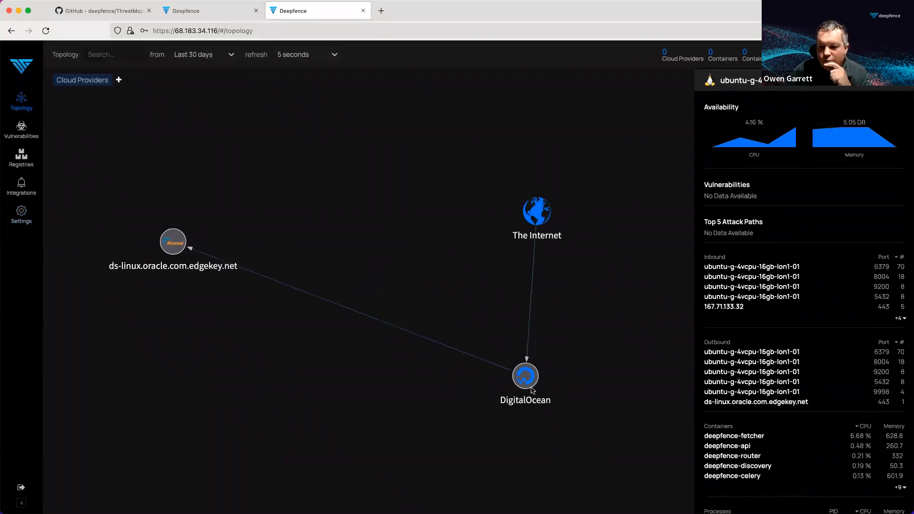
click(524, 376)
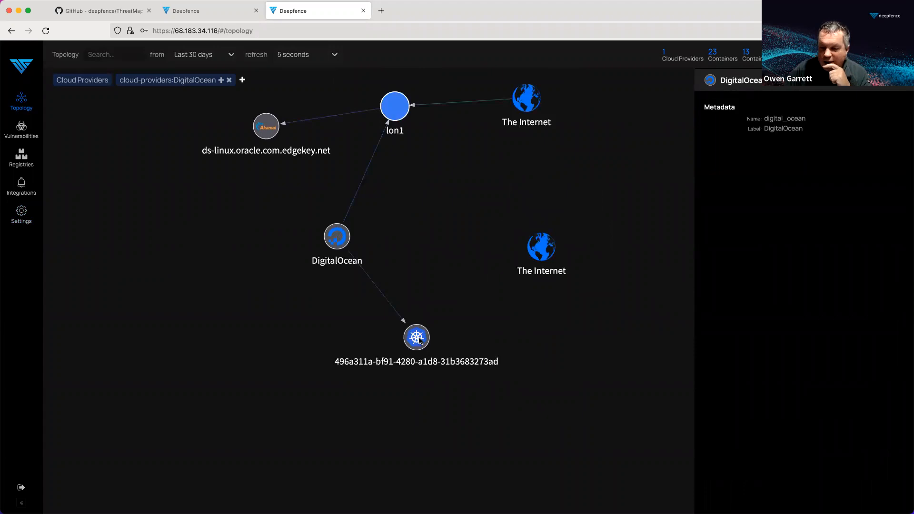
click(417, 337)
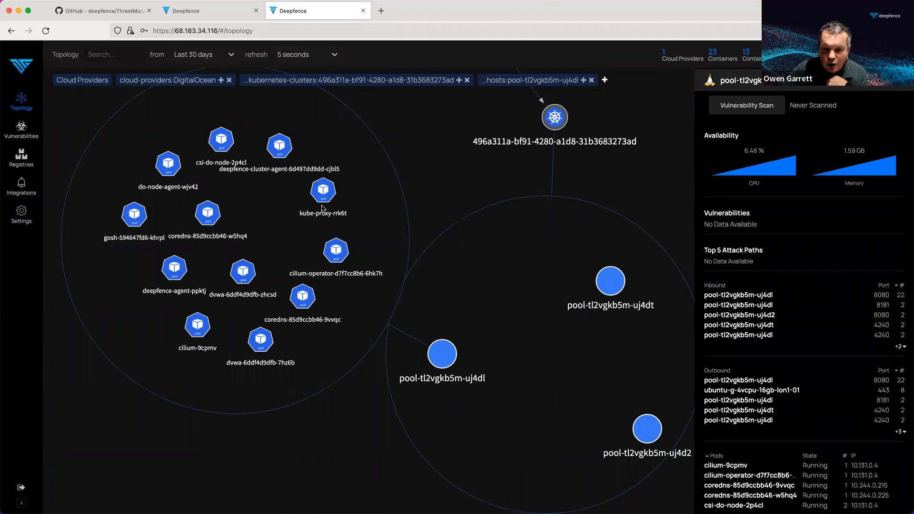
mouse_move(424, 358)
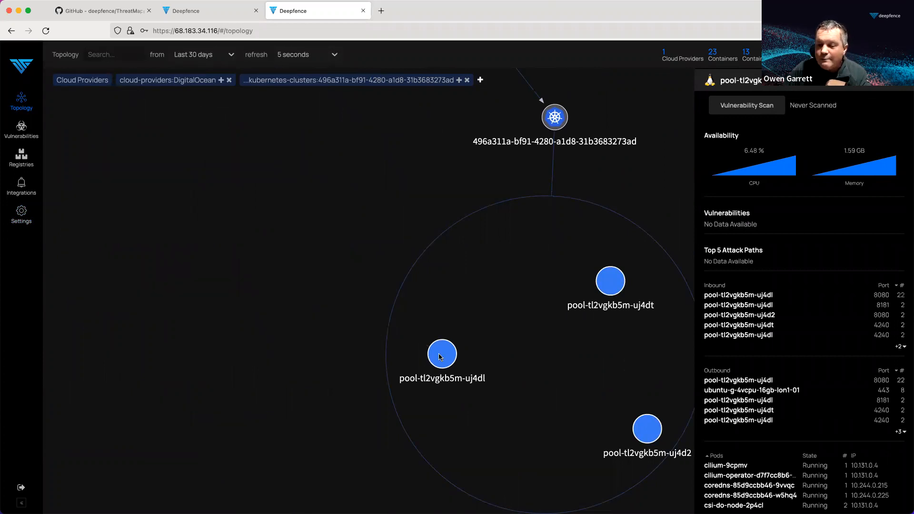
click(440, 353)
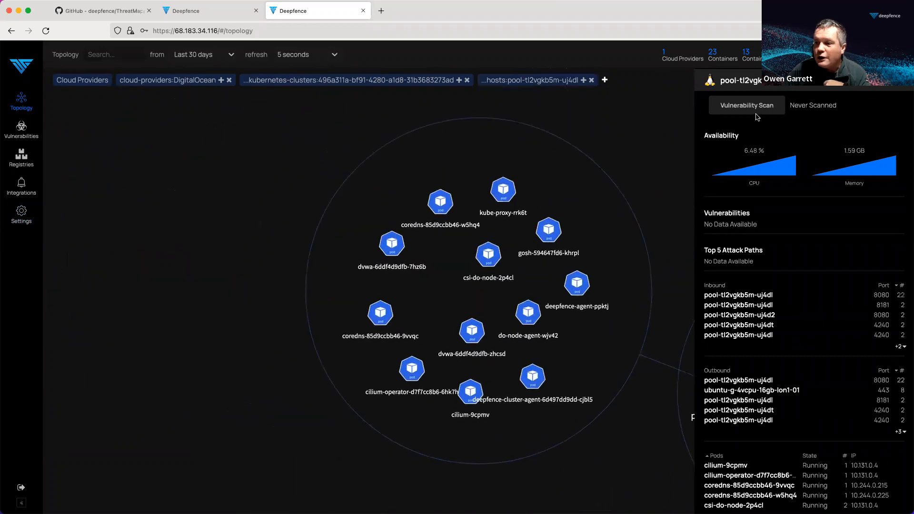
- Launch a vulnerability scan with all package types and 'Scan entire cluster', then dismiss the Starting message
click(746, 105)
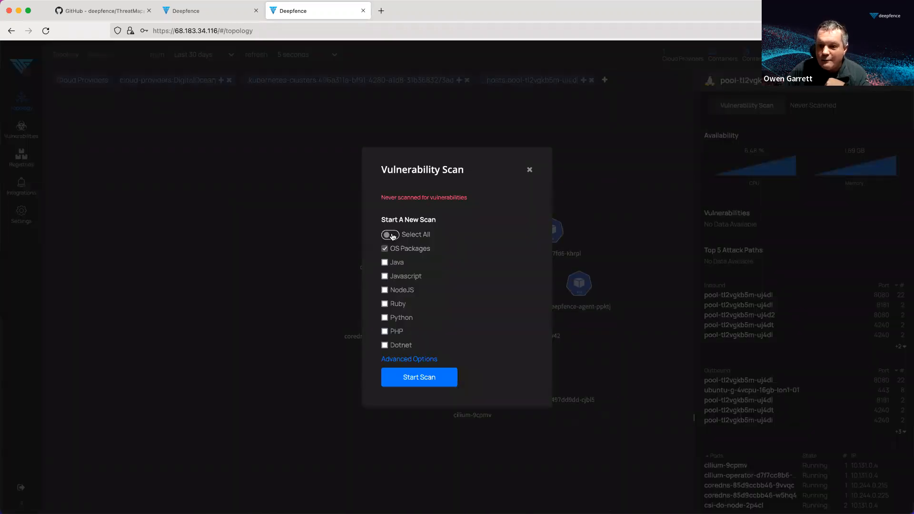
click(390, 234)
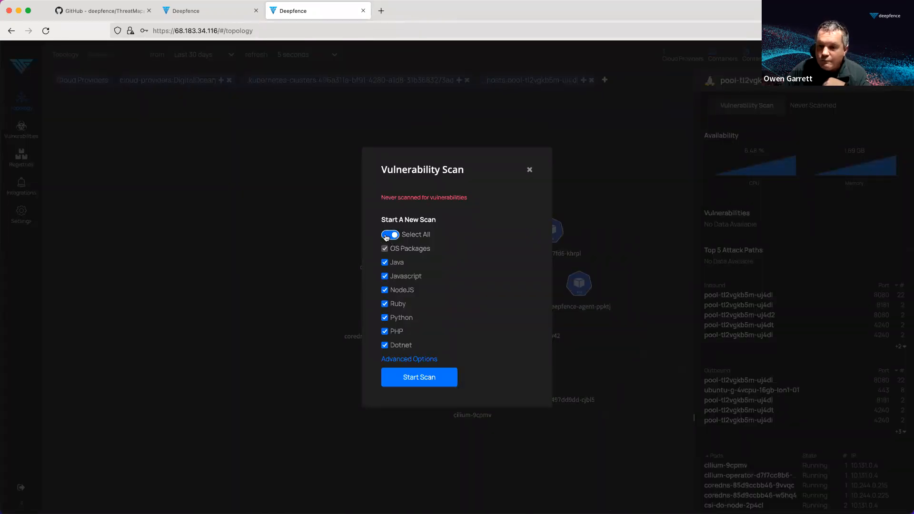
click(409, 359)
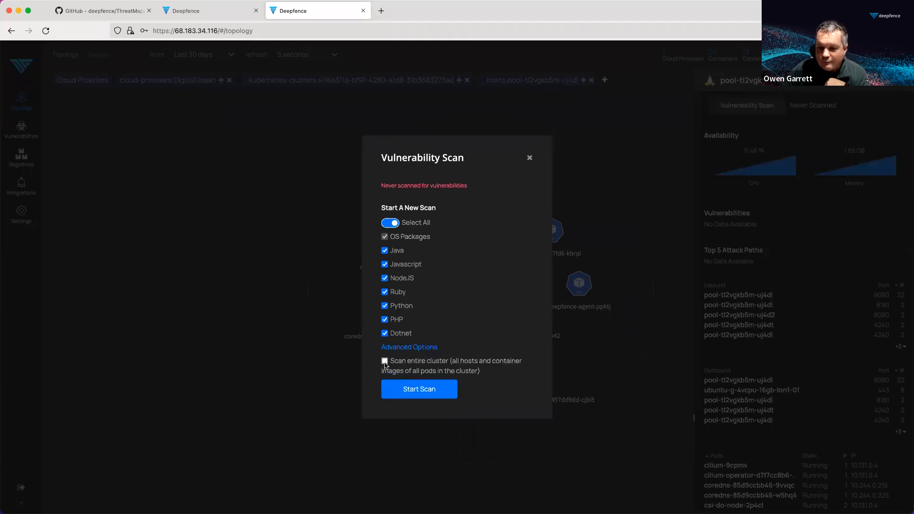
click(384, 361)
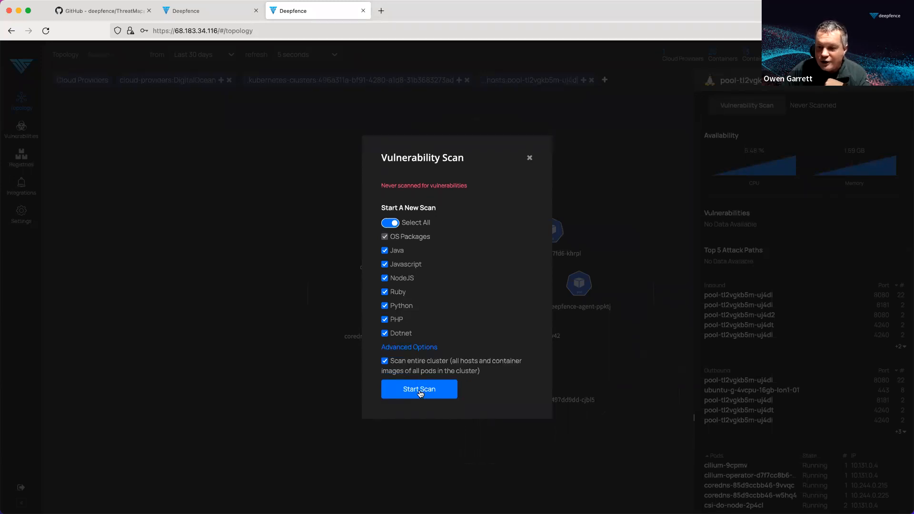
click(419, 388)
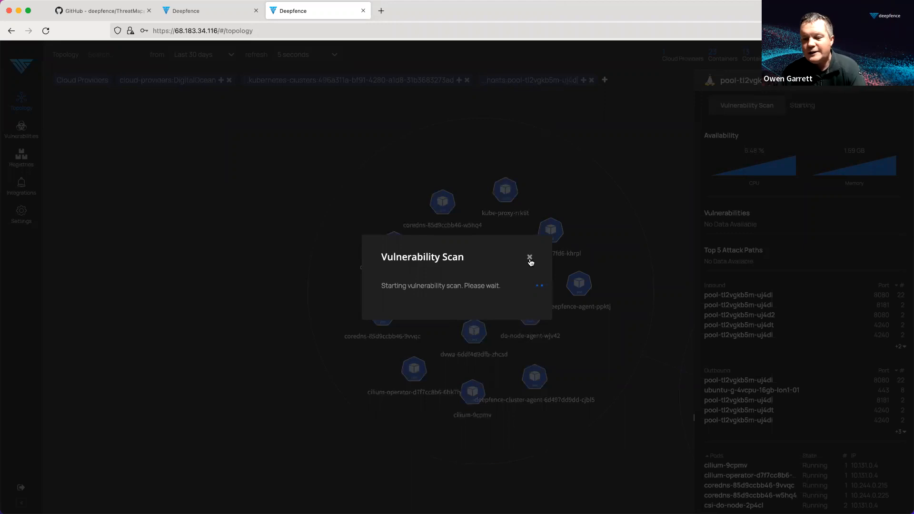
click(529, 257)
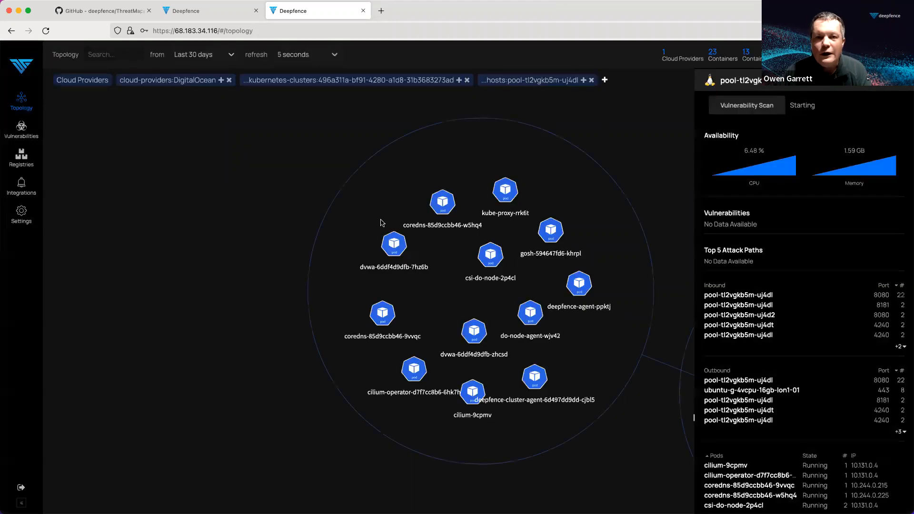
- Expand the DigitalOcean provider in the topology and drill into the nyc1 region's DigitalOcean-Agent host
click(21, 128)
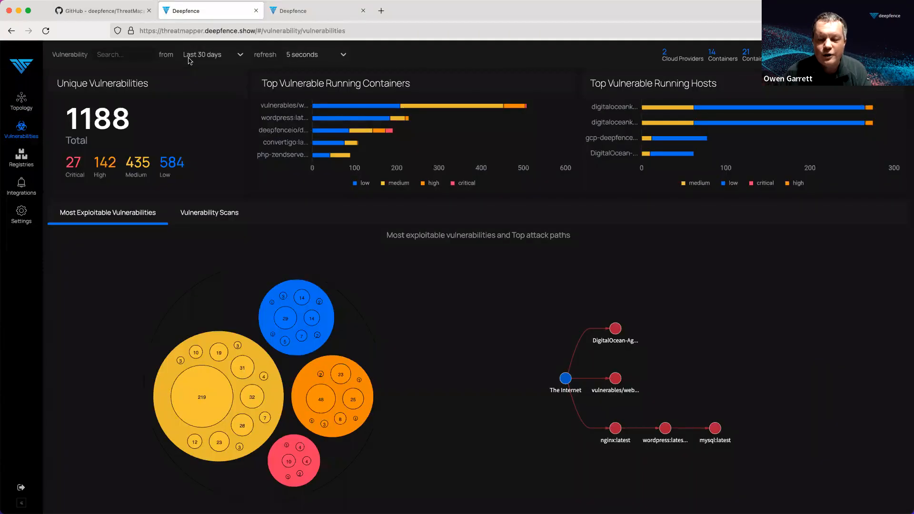
mouse_move(487, 234)
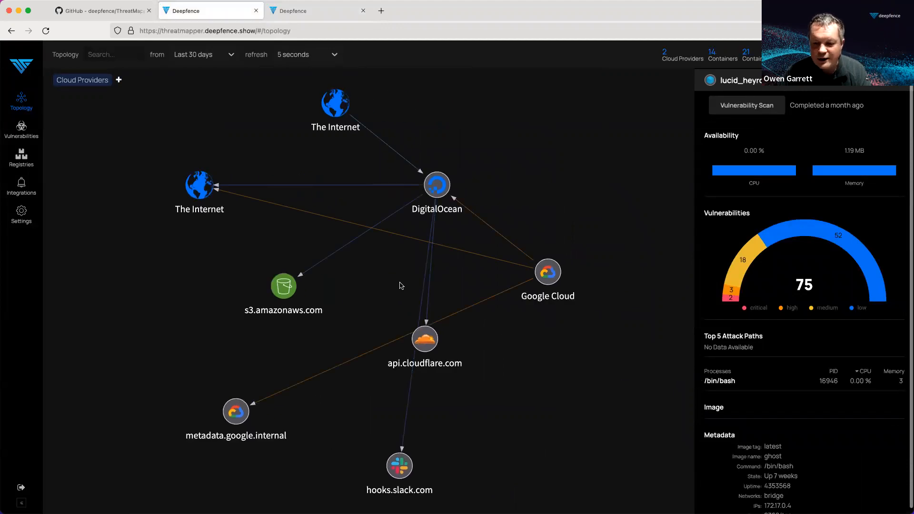
click(436, 185)
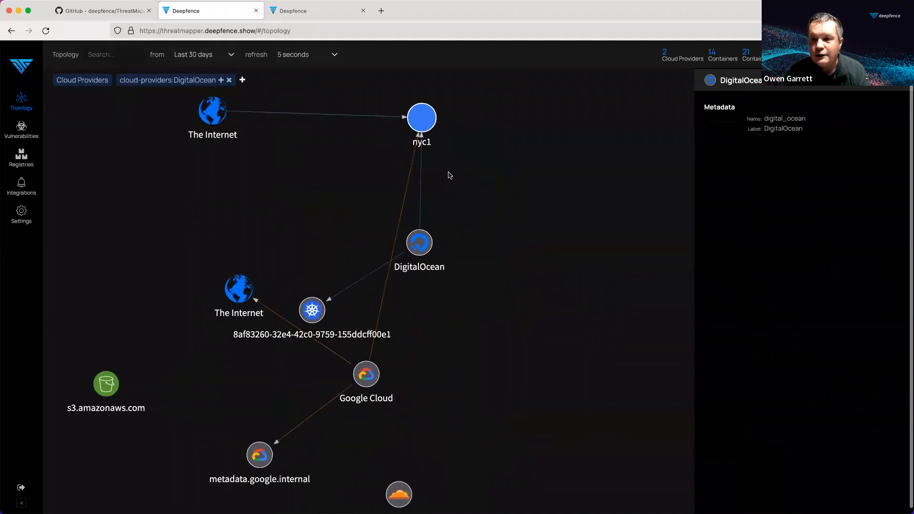
click(421, 118)
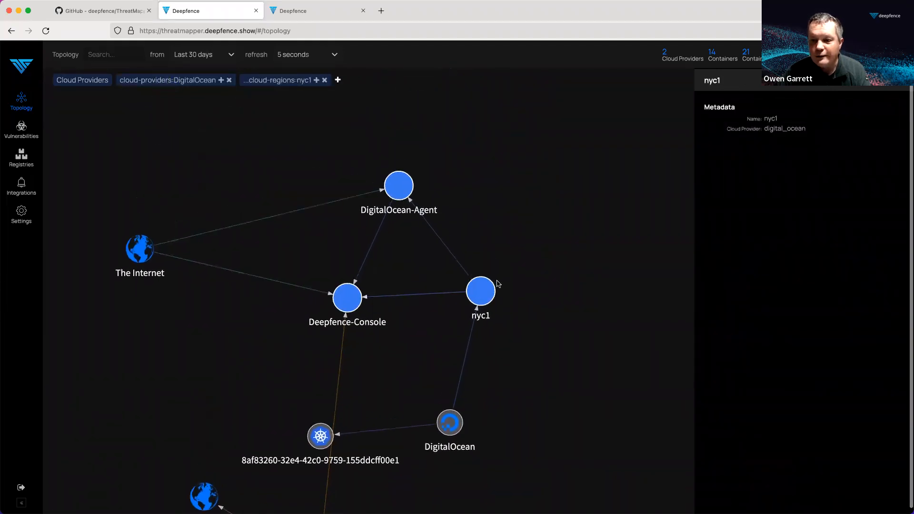
mouse_move(400, 192)
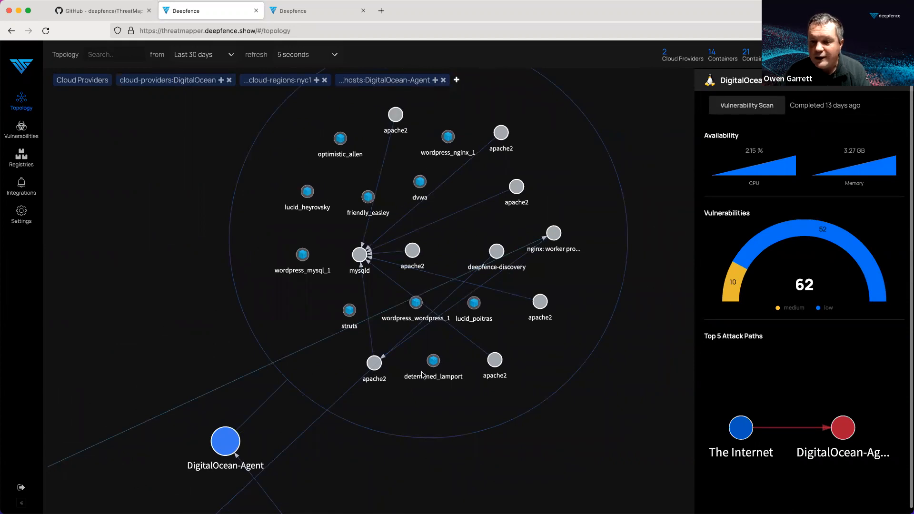
mouse_move(546, 240)
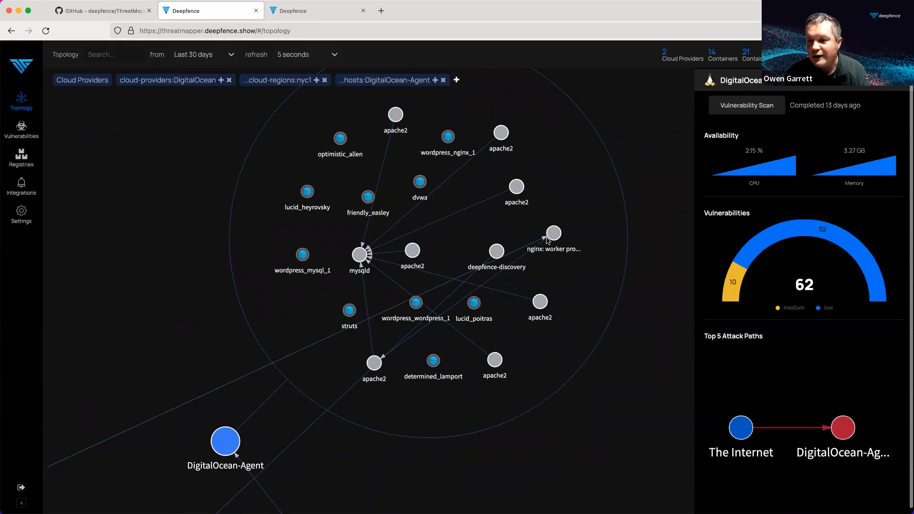
mouse_move(186, 355)
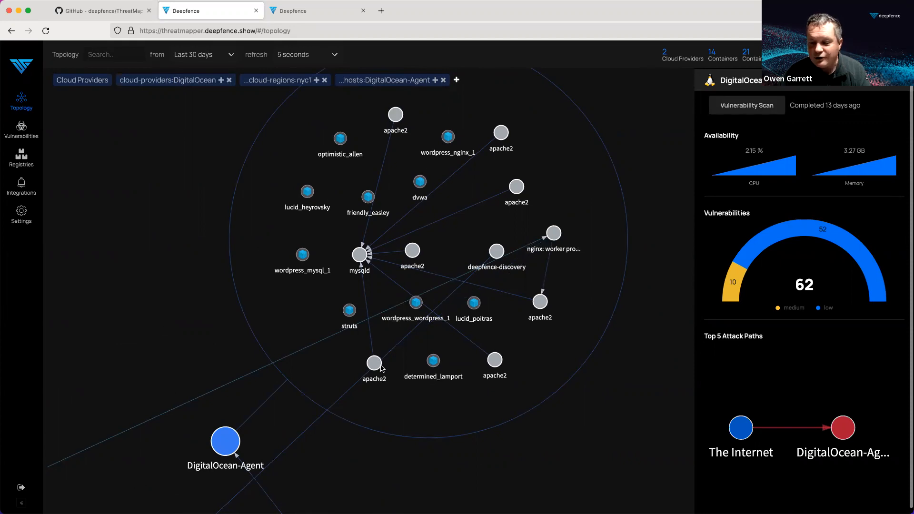
mouse_move(836, 131)
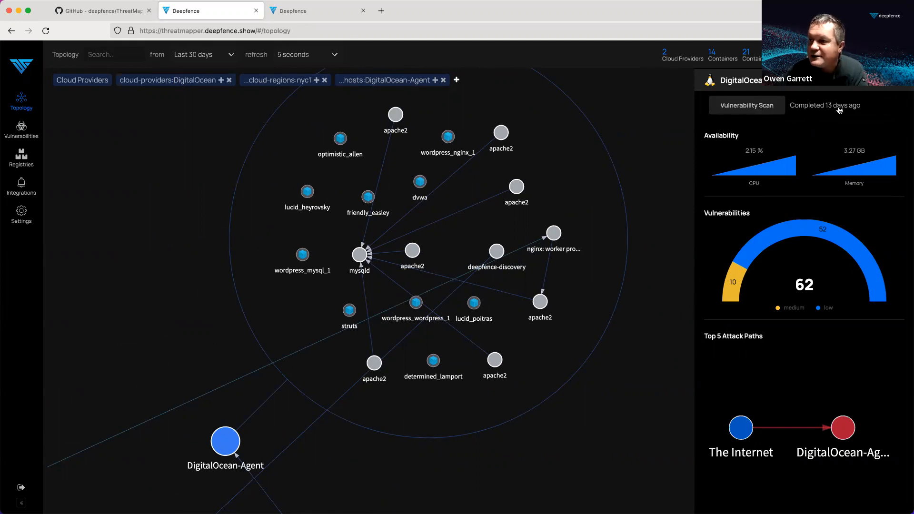
- Review the host's details panel: containers, 62 vulnerabilities, connections and processes
scroll(down, 3)
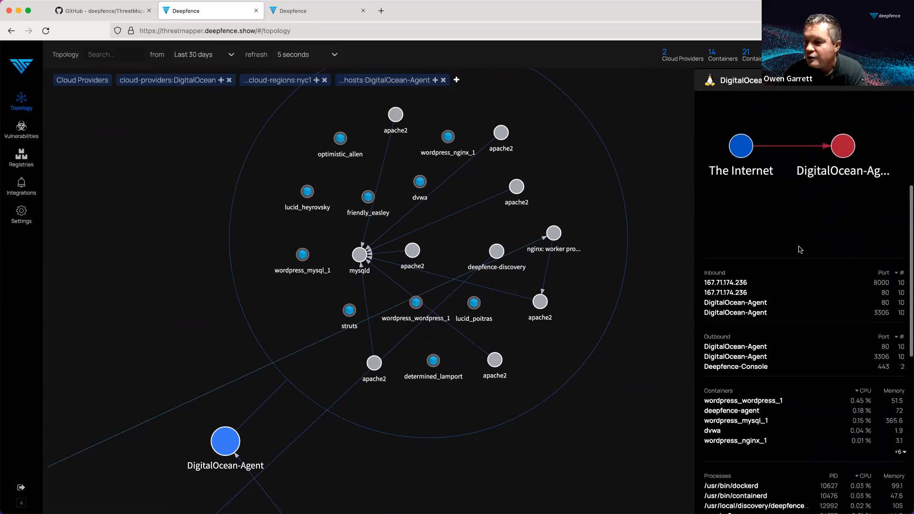
scroll(down, 3)
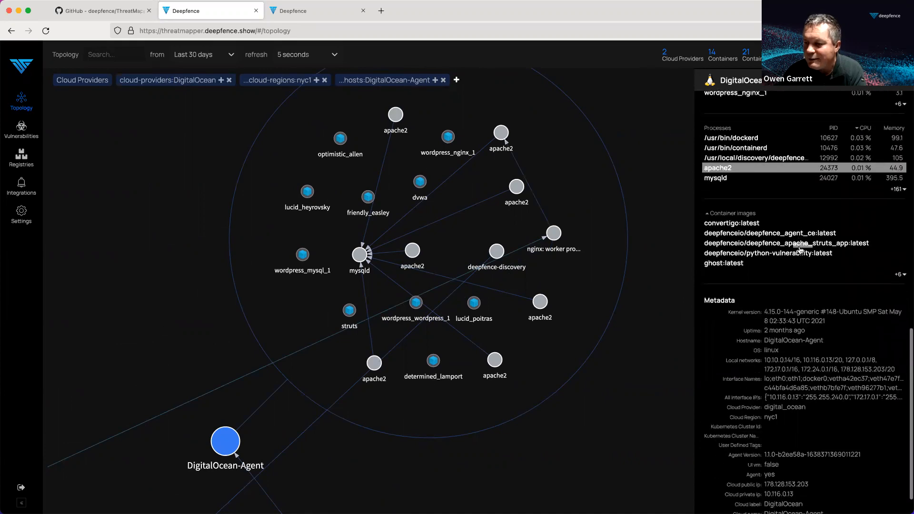
scroll(down, 3)
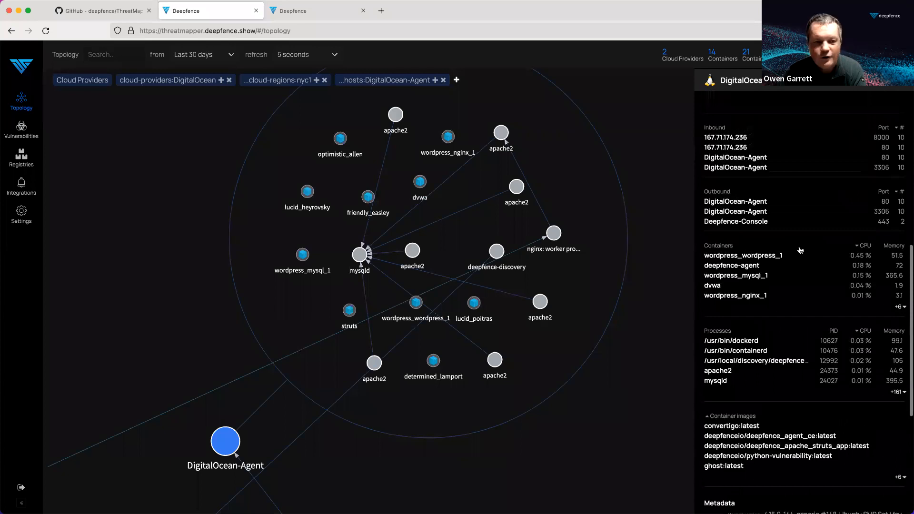
mouse_move(21, 129)
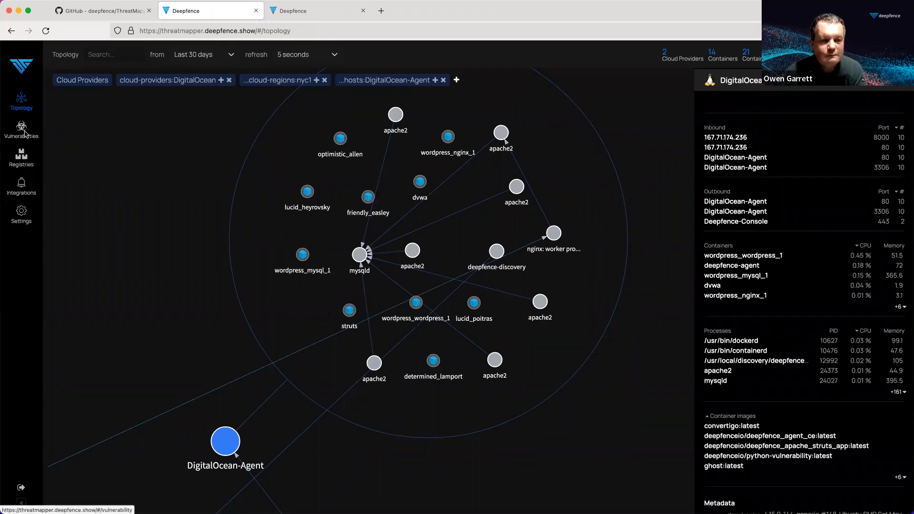
- Show the Vulnerability Scans list on the Vulnerabilities page
click(21, 128)
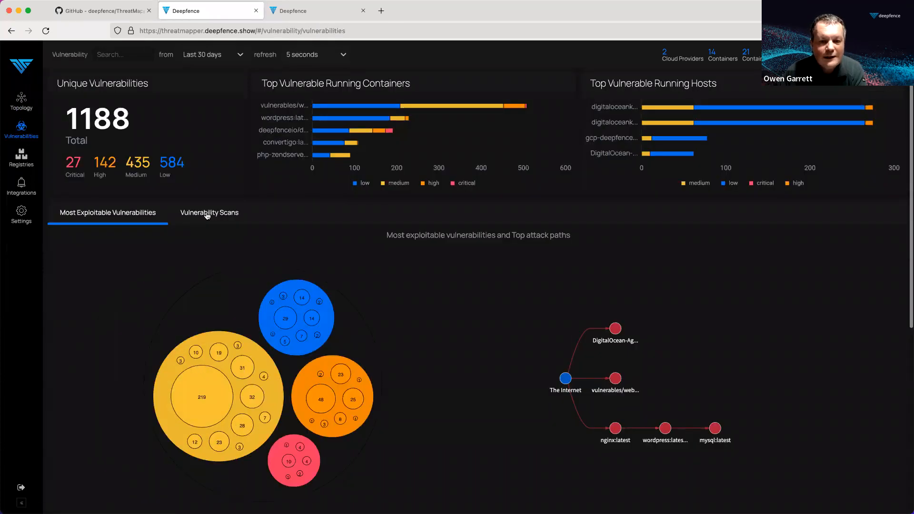
click(210, 212)
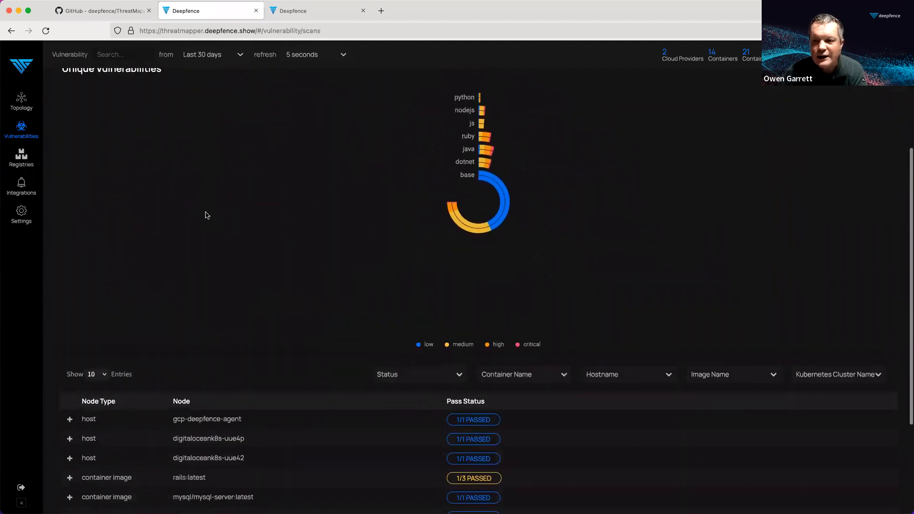
scroll(down, 3)
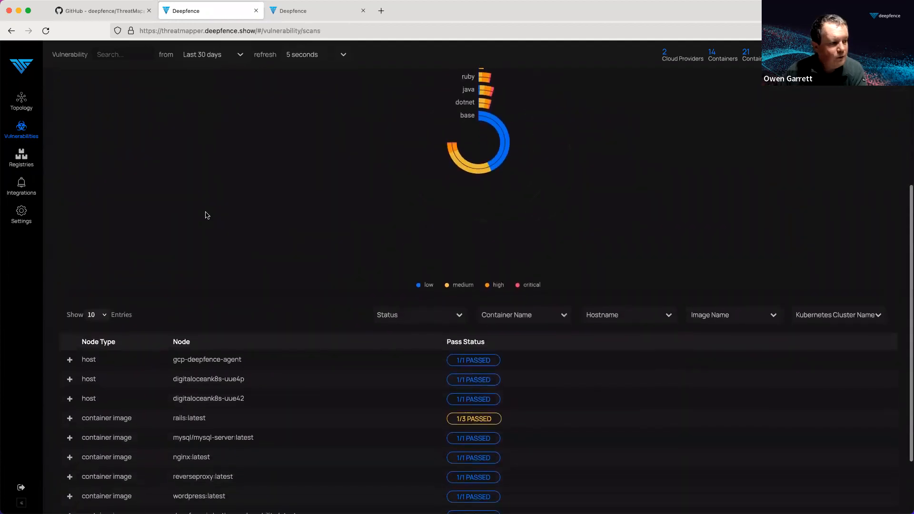
scroll(down, 3)
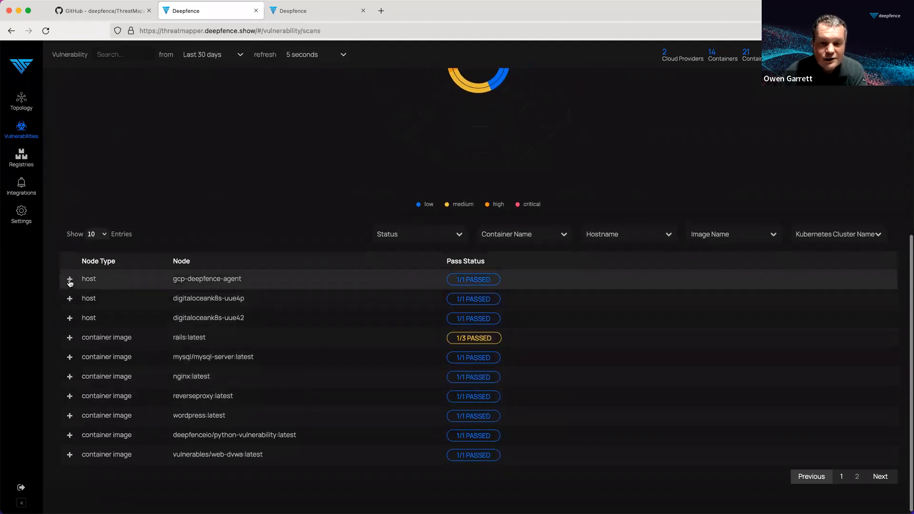
- Expand scan results for gcp-deepfence-agent, nginx:latest and web-dvwa:latest, then view web-dvwa's full report
click(68, 279)
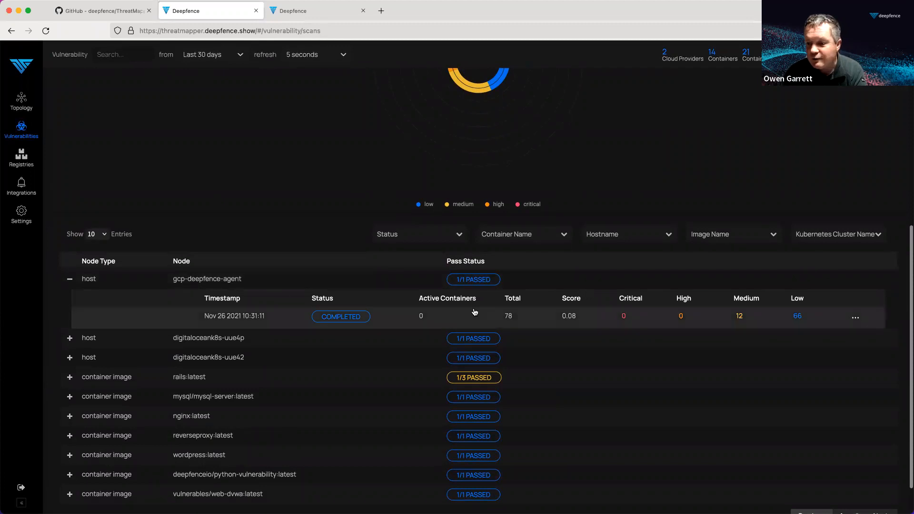
mouse_move(786, 322)
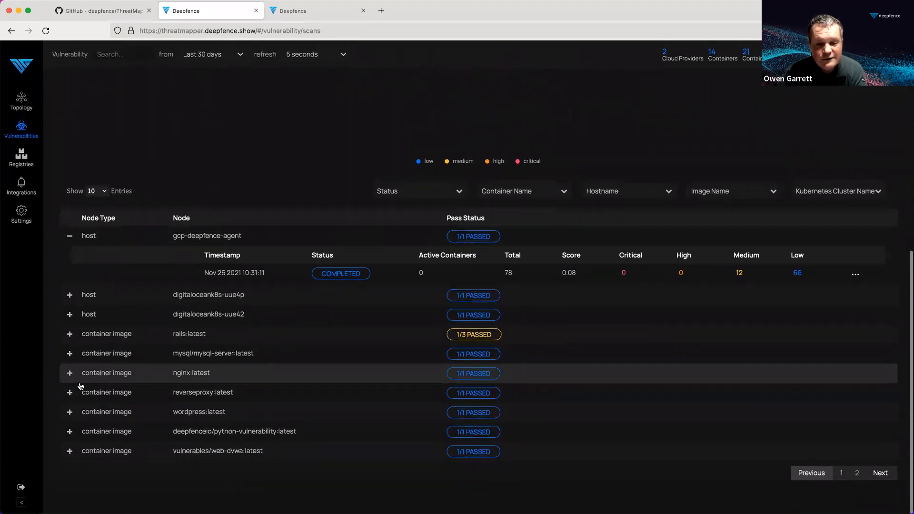
click(68, 373)
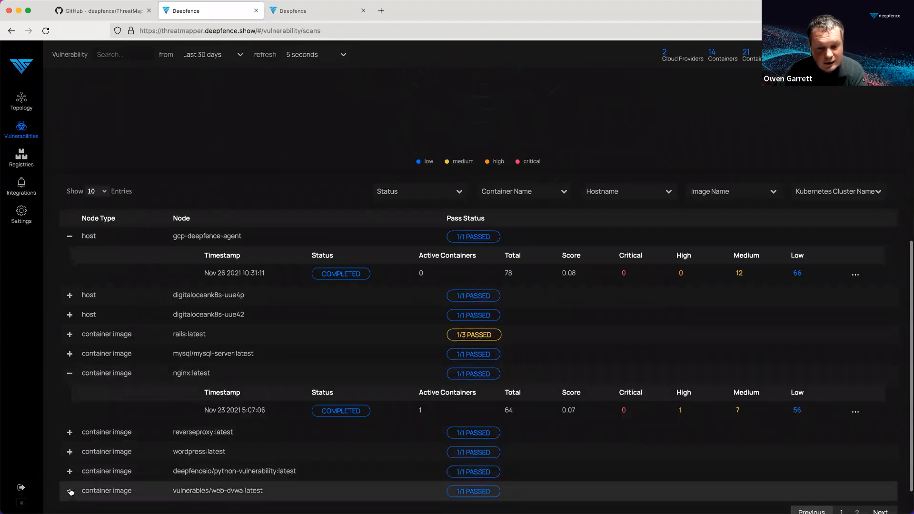
click(70, 490)
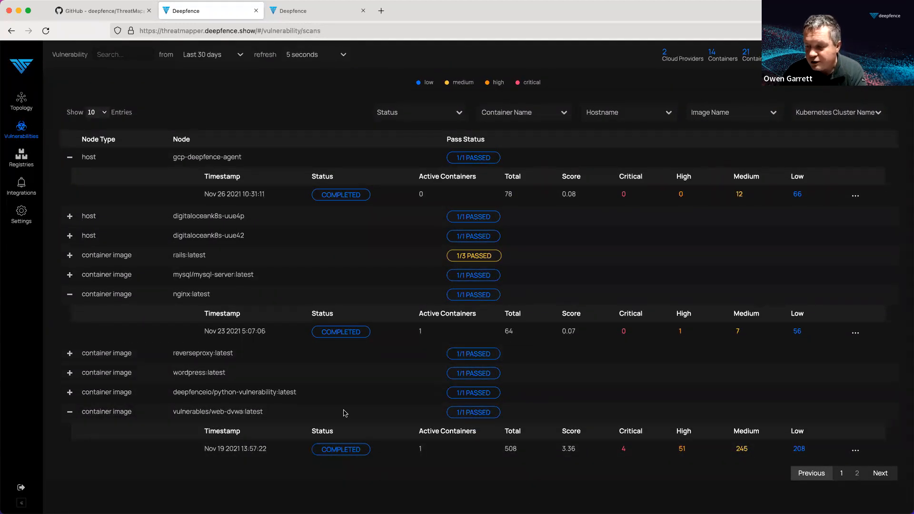
click(341, 449)
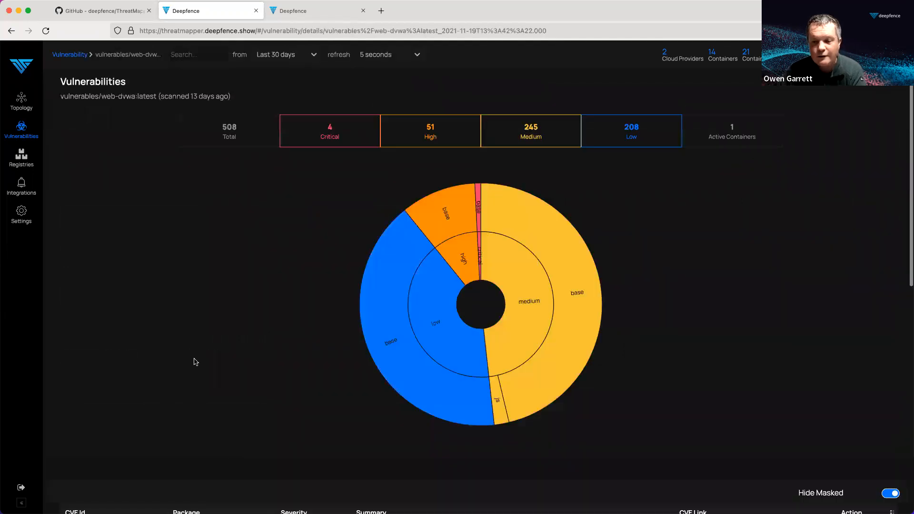
mouse_move(188, 334)
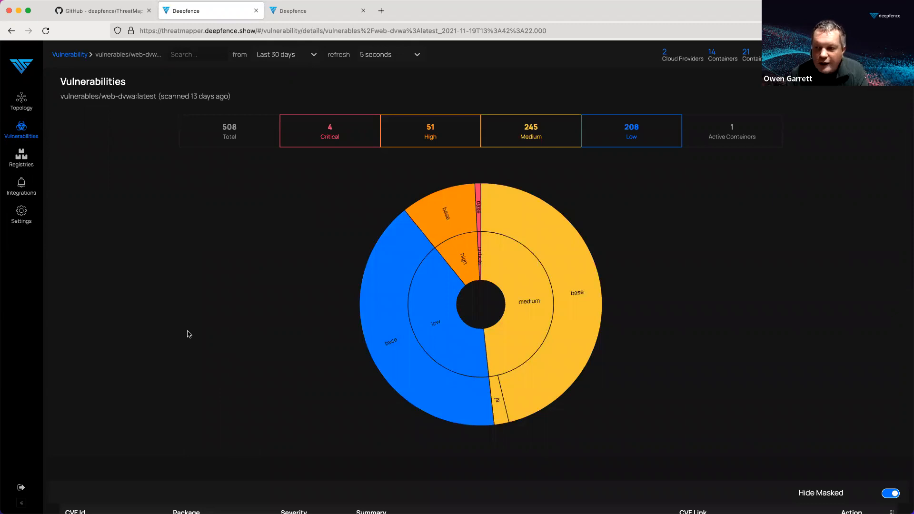
- Narrow the web-dvwa report to its 4 critical vulnerabilities via the Critical count box
scroll(down, 3)
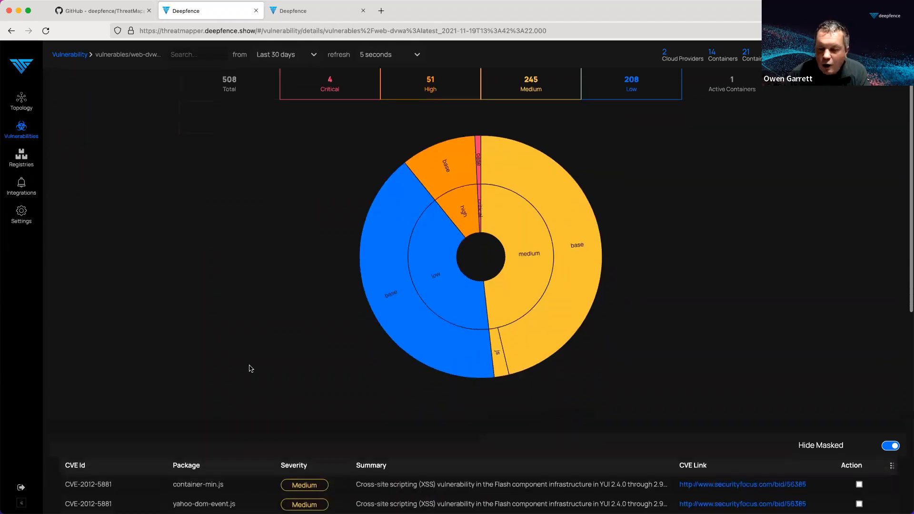
mouse_move(341, 81)
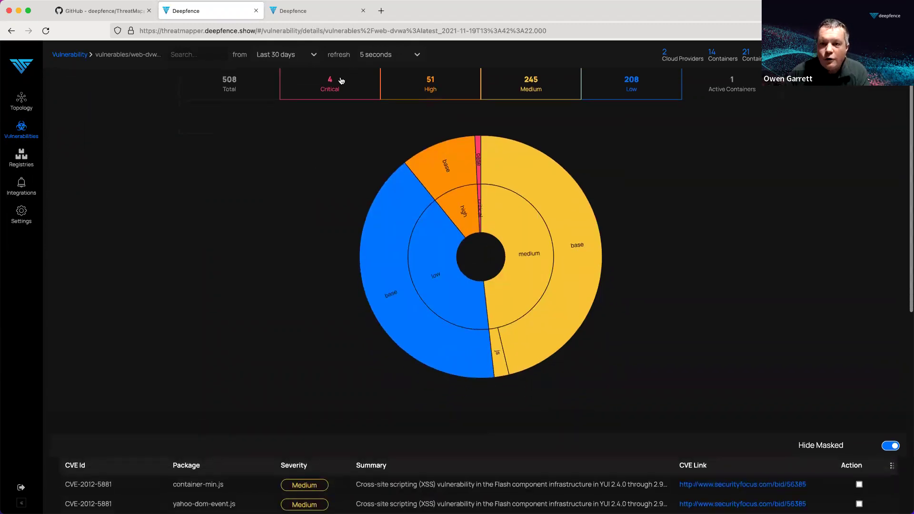
click(329, 84)
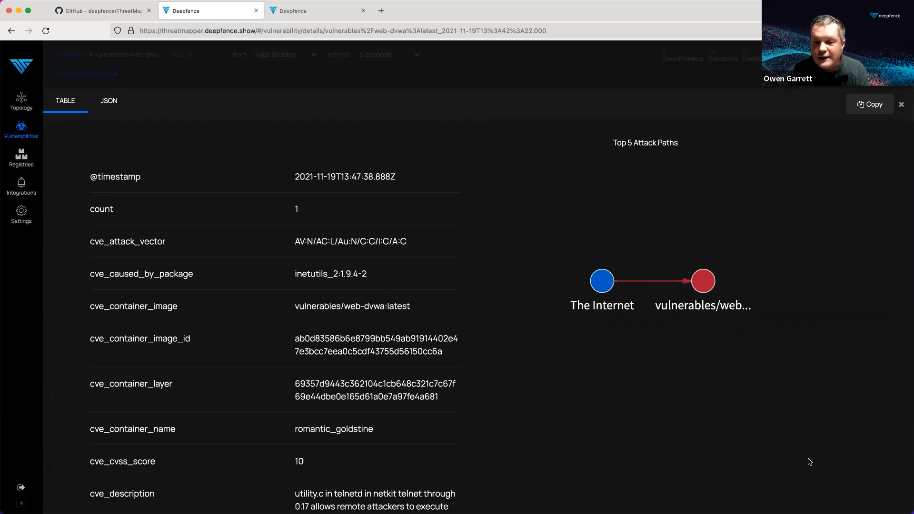
mouse_move(296, 243)
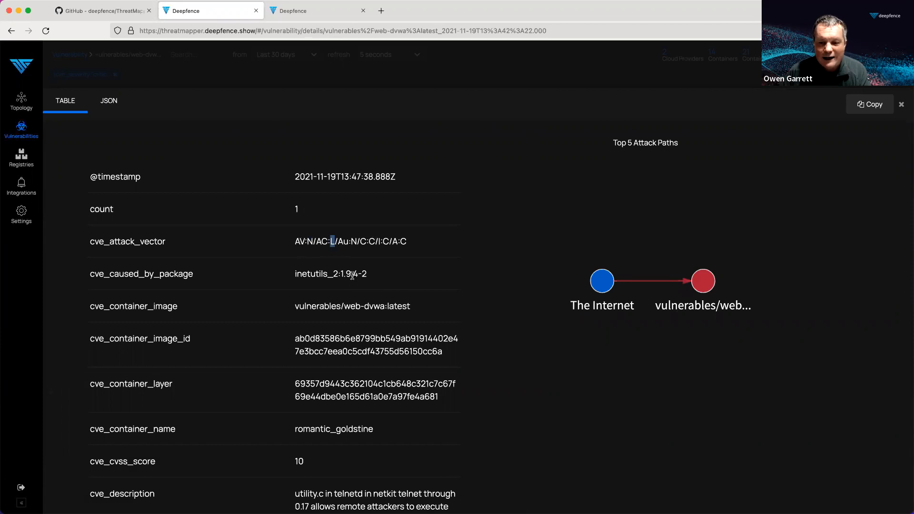
- Review CVE-2020-10188's description and fix version 2:1.9.4-2+deb9u1, and get options on its Debian tracker link
scroll(down, 3)
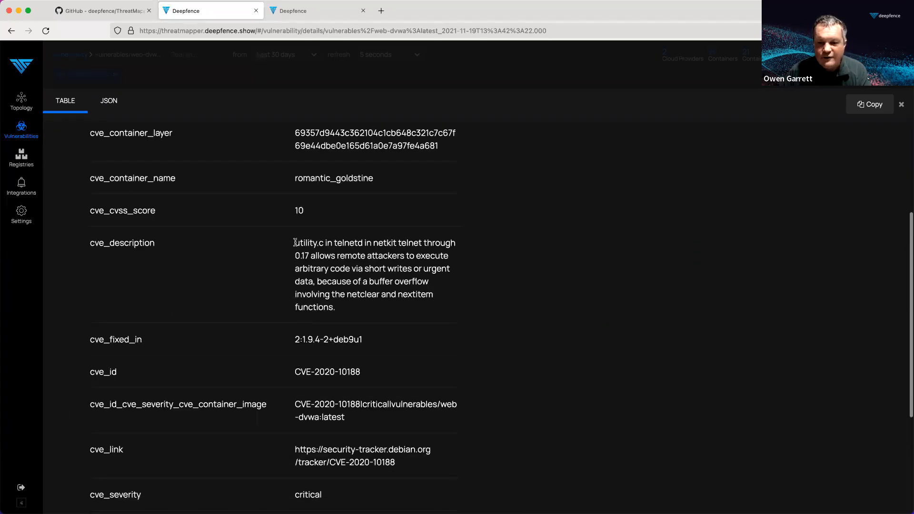
drag(294, 243, 335, 307)
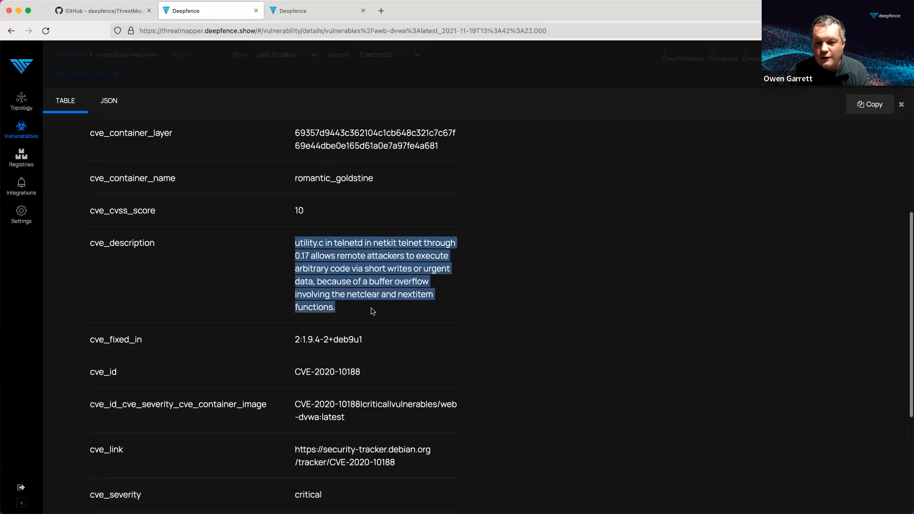
scroll(down, 3)
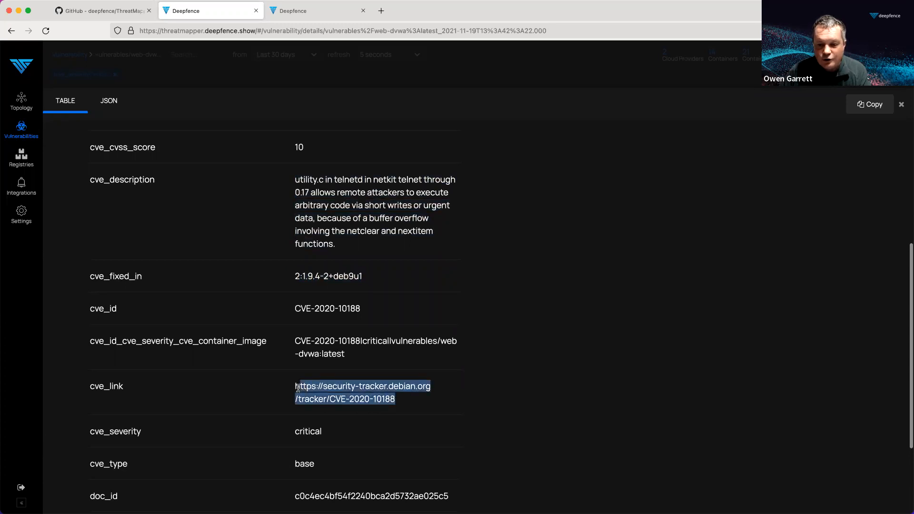
right_click(299, 388)
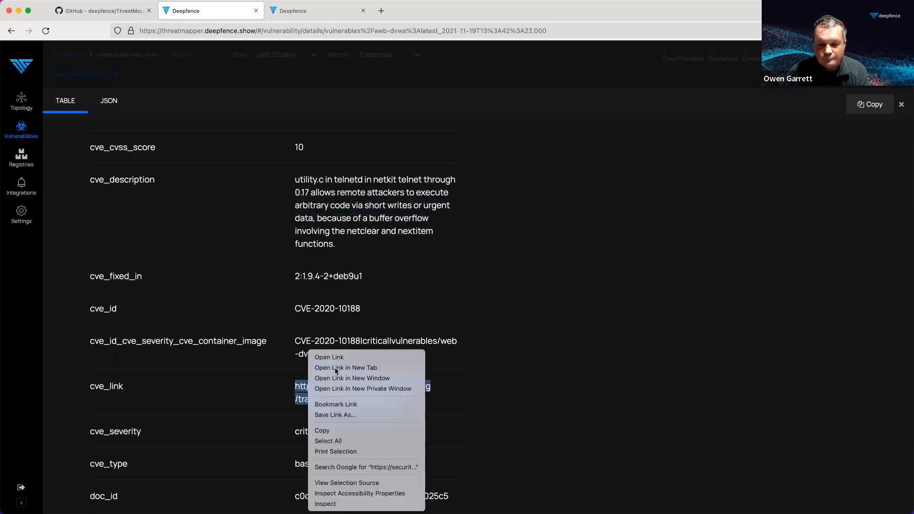
- Open the Debian security tracker page for CVE-2020-10188 in a new Firefox tab and view it
click(346, 368)
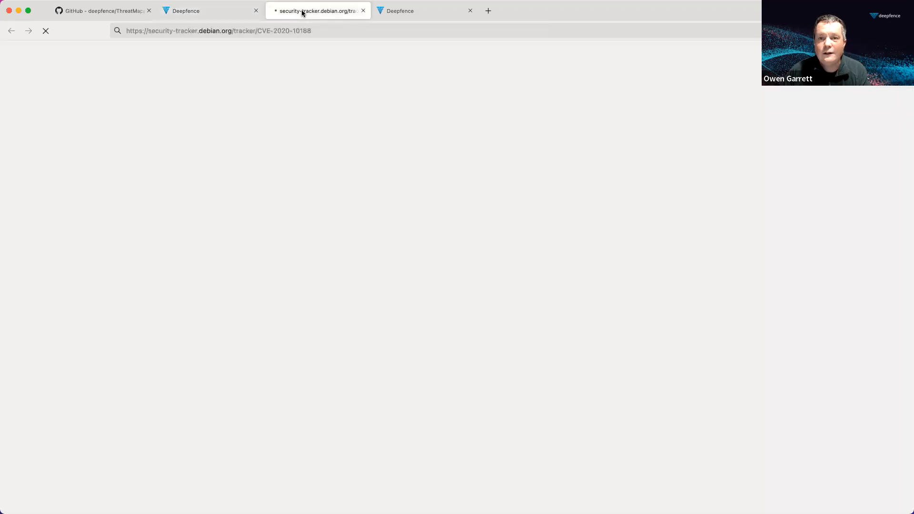
click(200, 10)
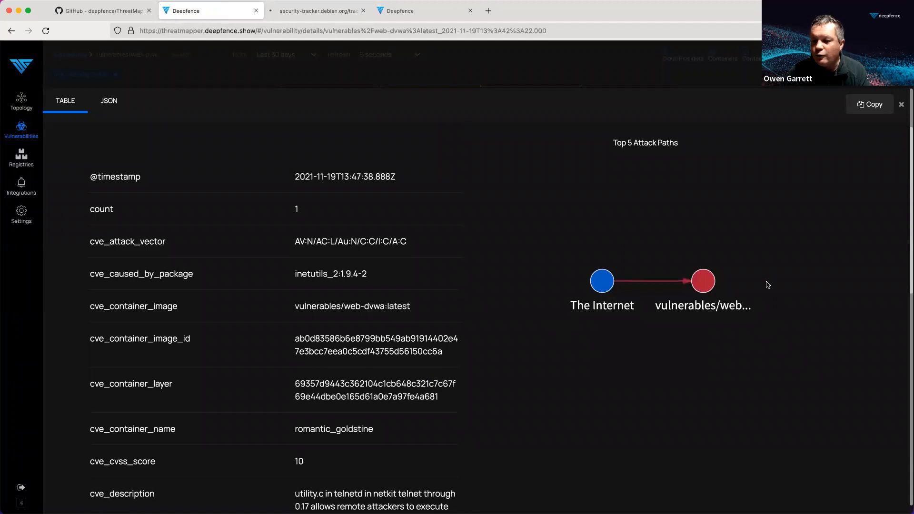
mouse_move(702, 280)
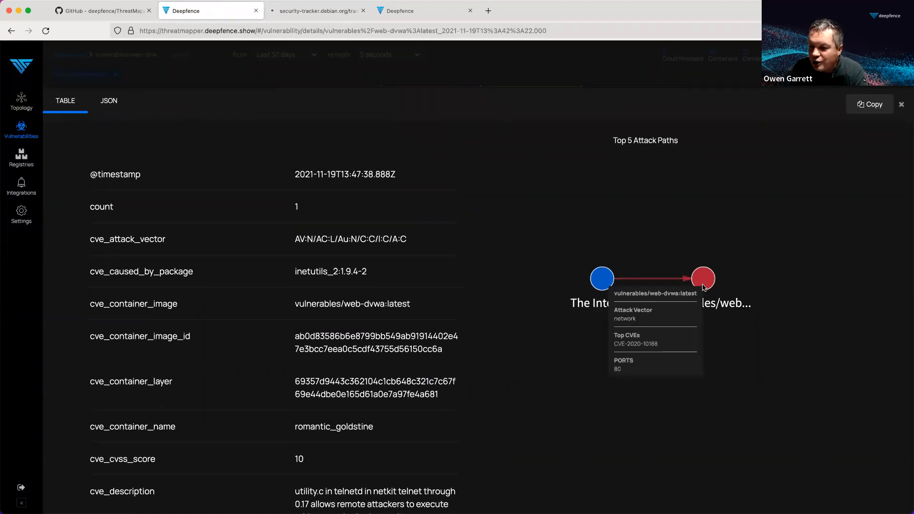
mouse_move(271, 241)
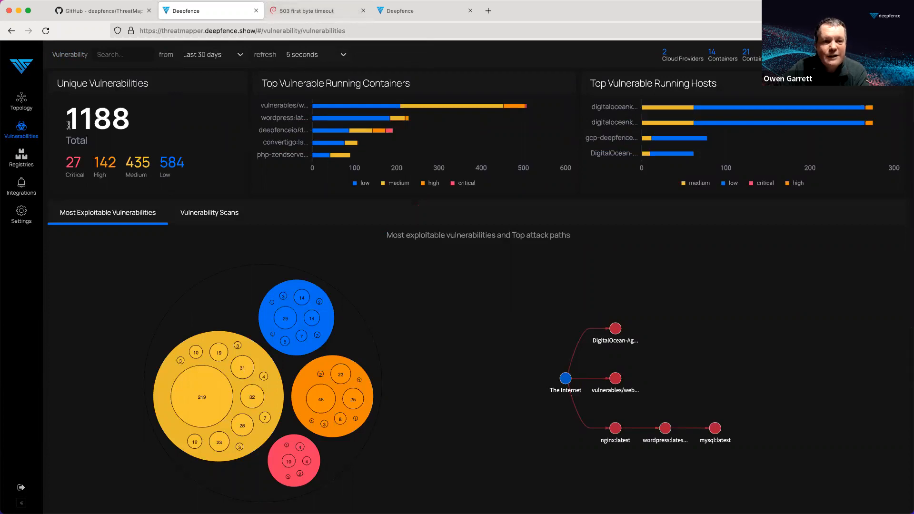
mouse_move(379, 116)
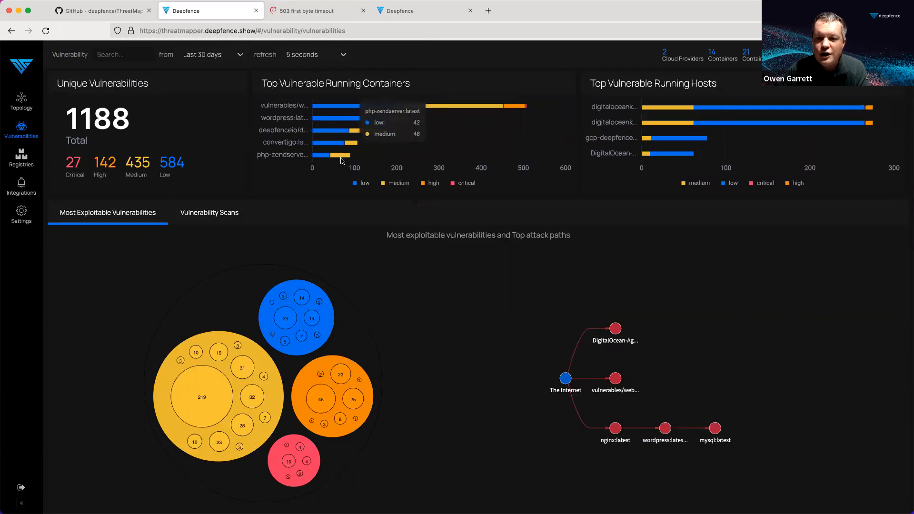
mouse_move(344, 113)
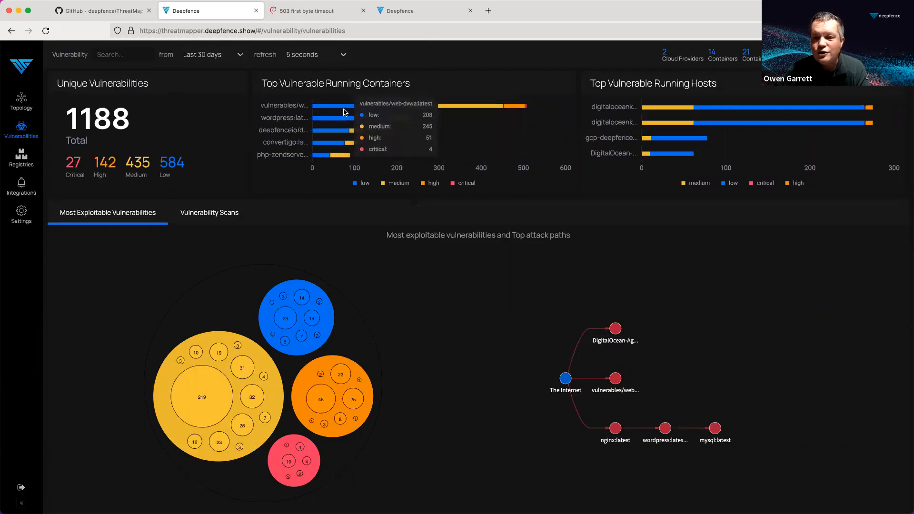
mouse_move(693, 126)
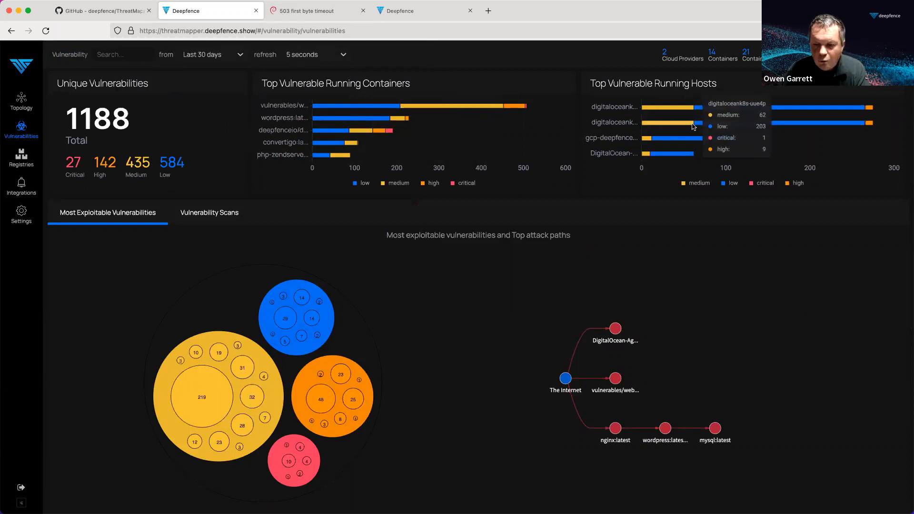
mouse_move(572, 232)
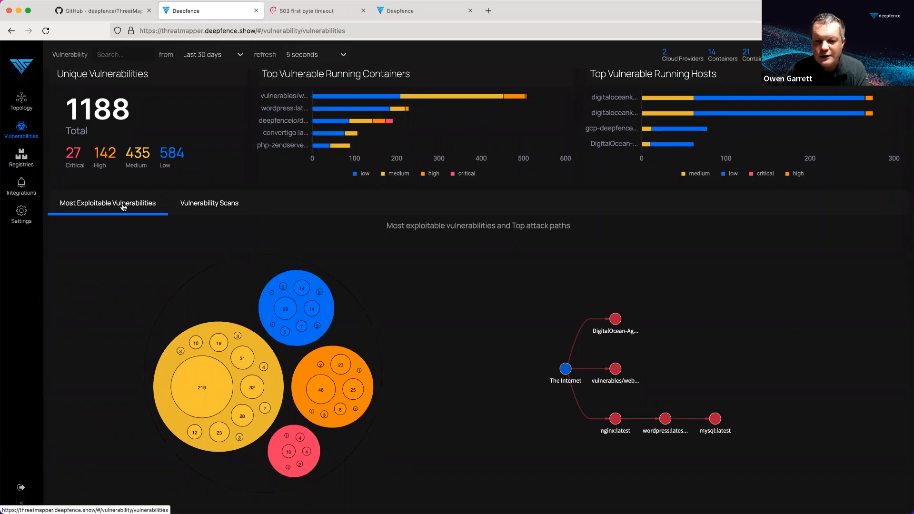
- Bring the ranked CVE table into view, led by CVE-2021-31879 scoring 0.23
scroll(down, 3)
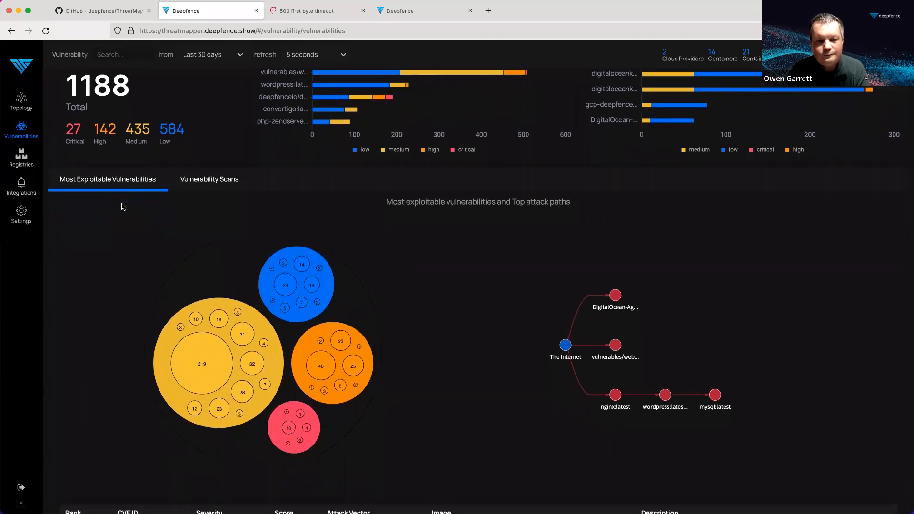
scroll(down, 3)
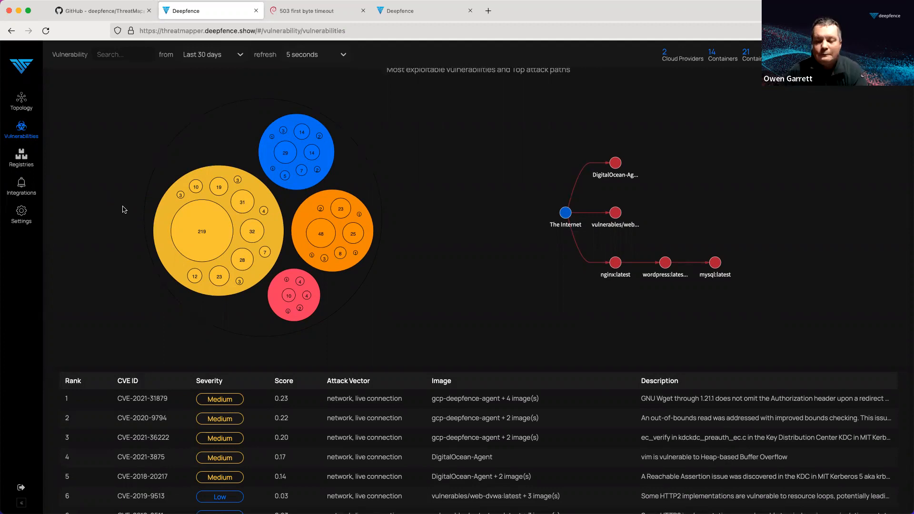
scroll(down, 3)
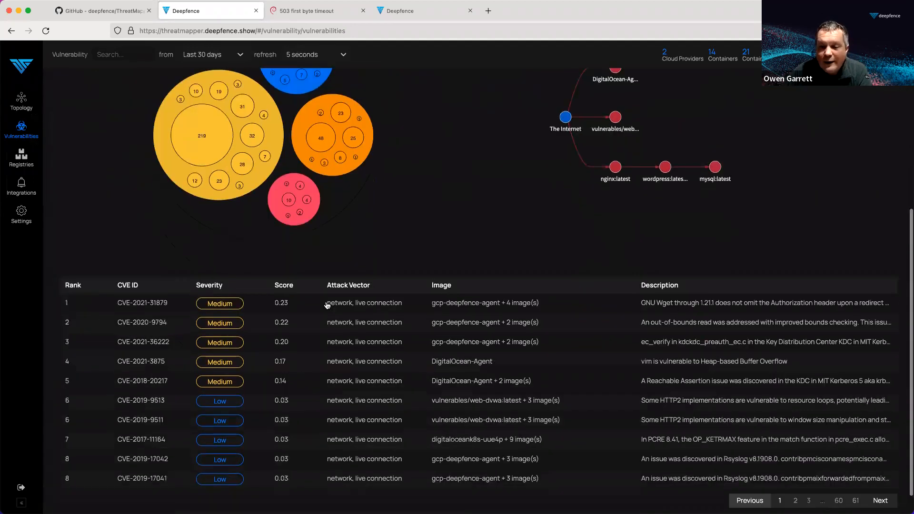
scroll(down, 3)
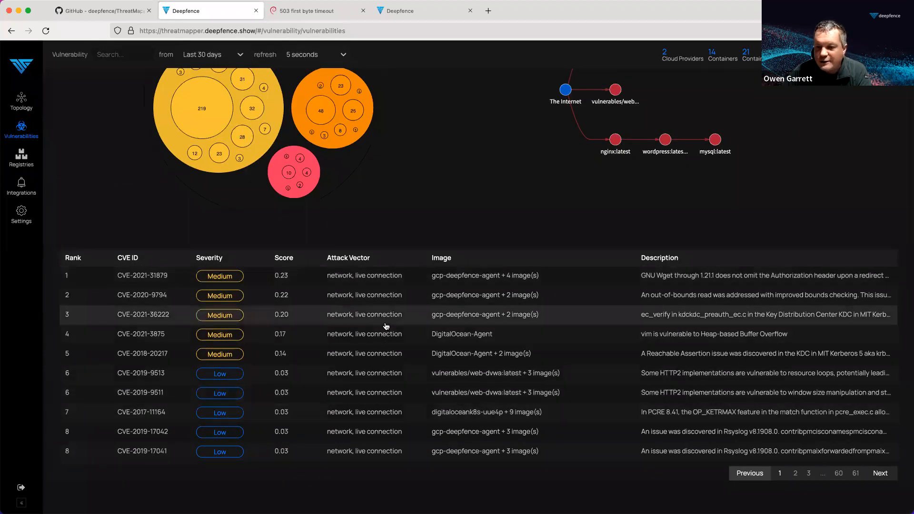
mouse_move(388, 327)
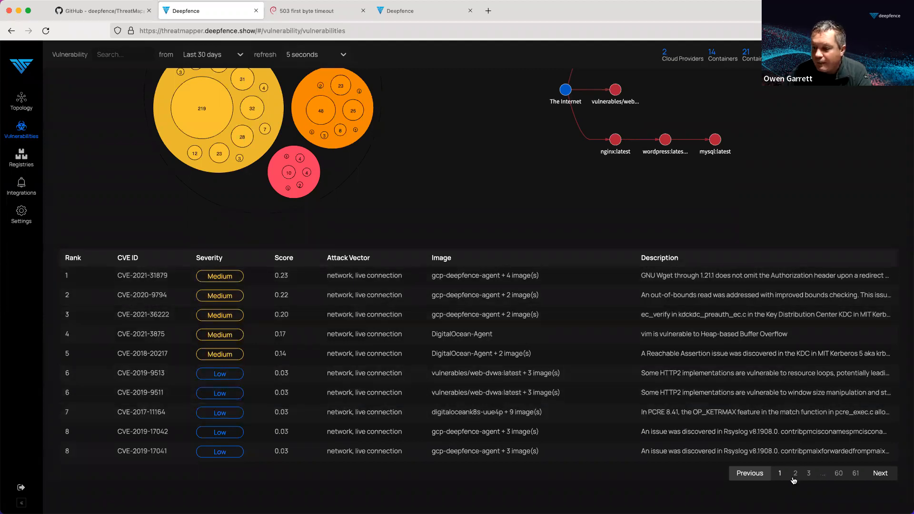
- View page 2 of ranked vulnerabilities, check the Slack/PagerDuty/Email/Teams integrations, and return to Vulnerabilities
click(792, 472)
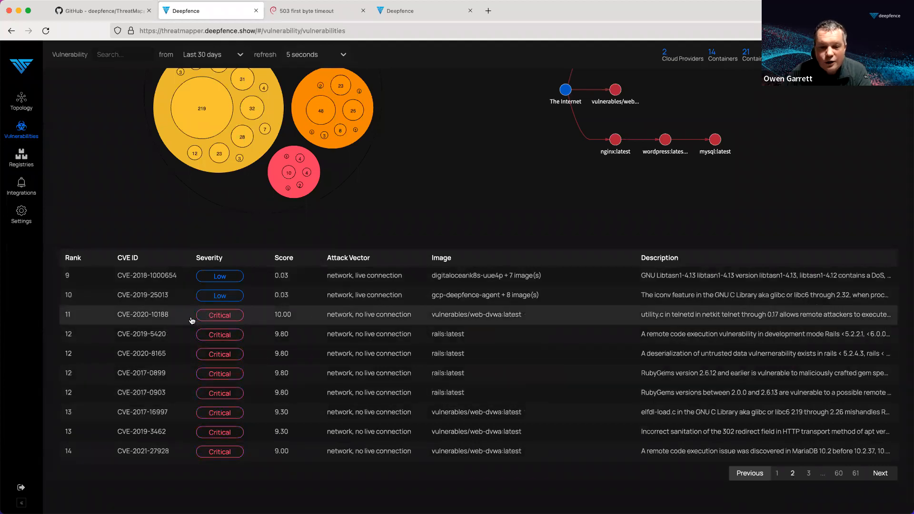
mouse_move(297, 323)
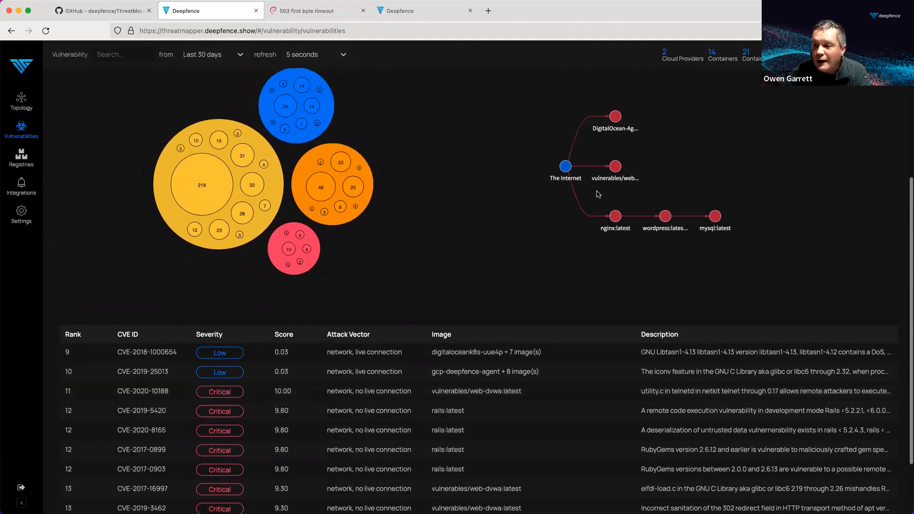
mouse_move(565, 167)
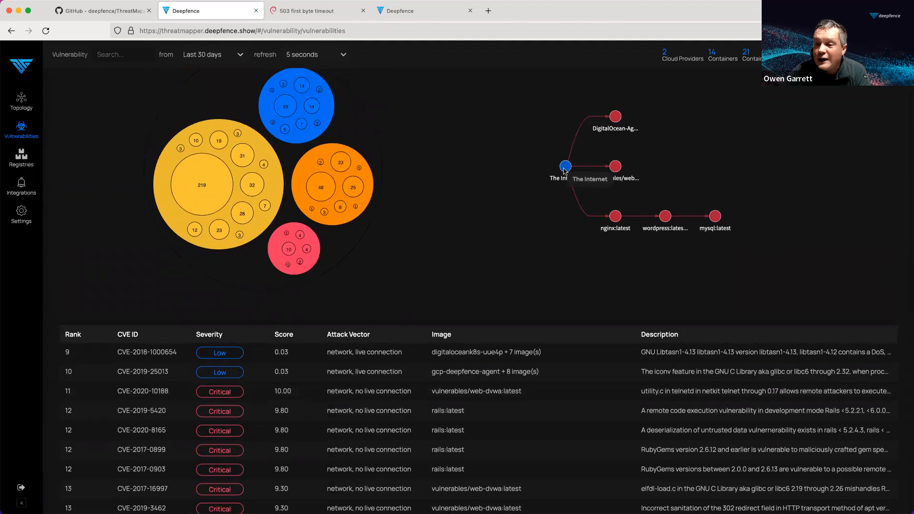
mouse_move(615, 115)
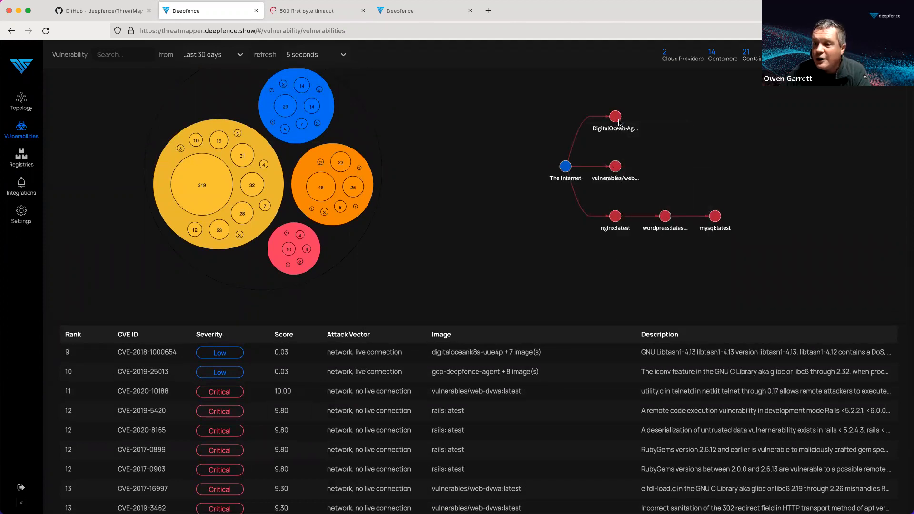
mouse_move(615, 216)
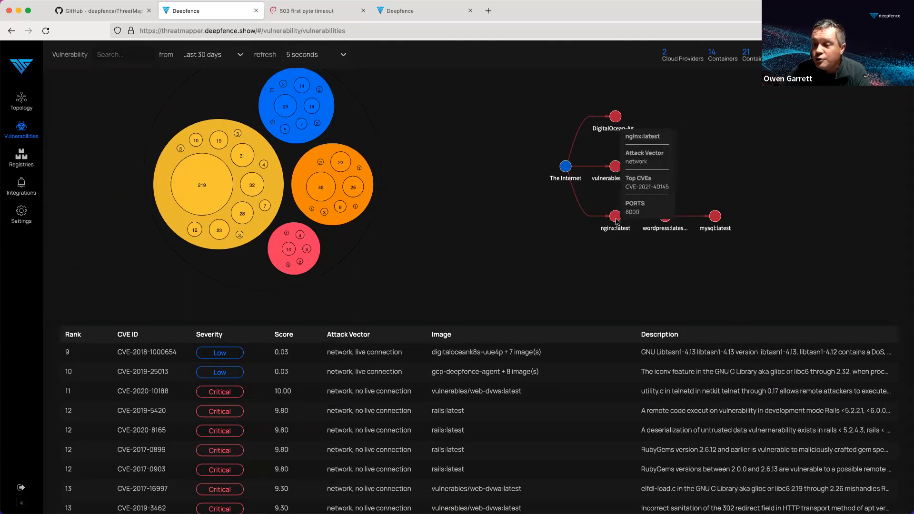
mouse_move(715, 225)
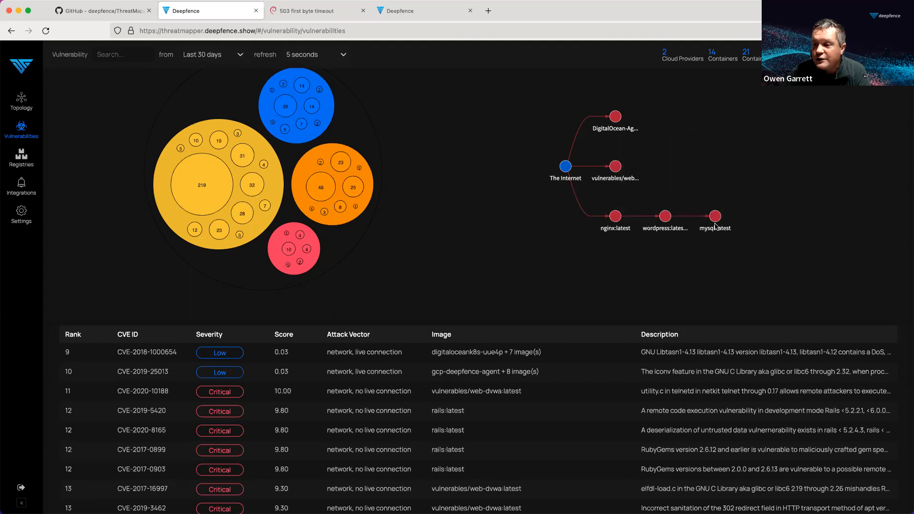
mouse_move(715, 216)
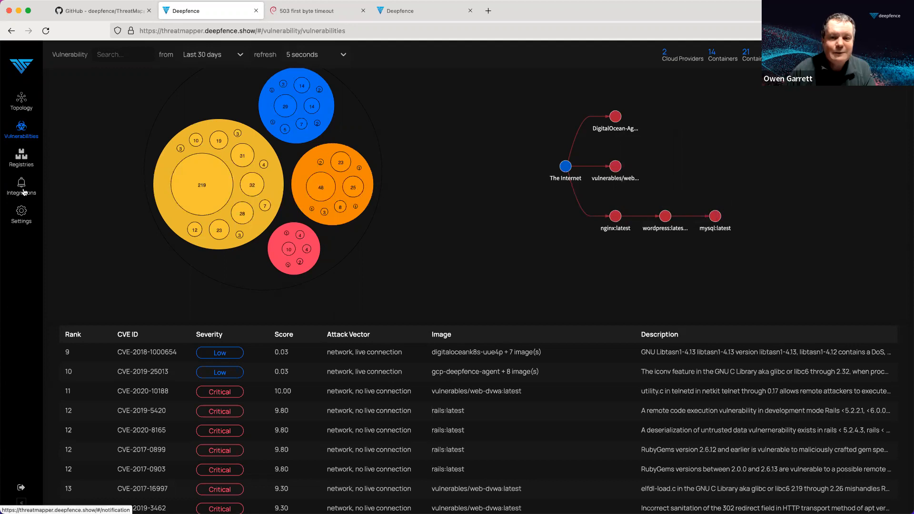
click(21, 187)
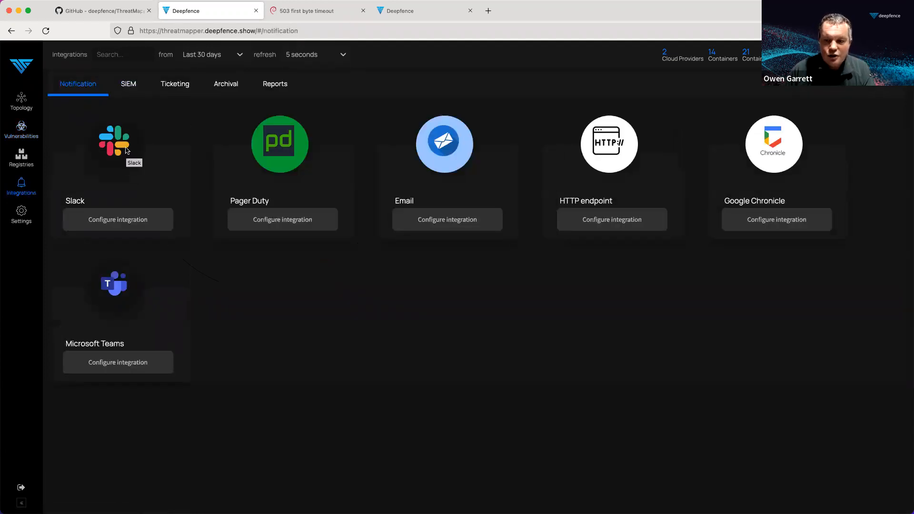
mouse_move(22, 129)
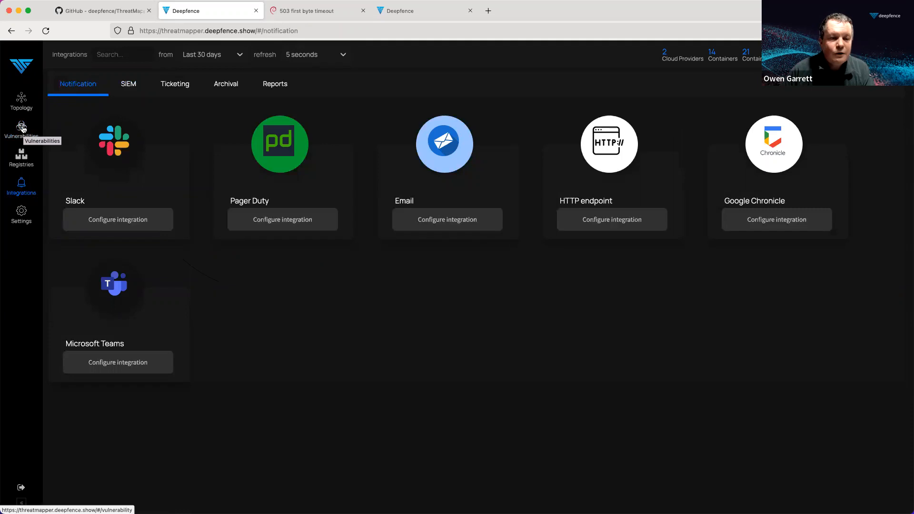
click(21, 129)
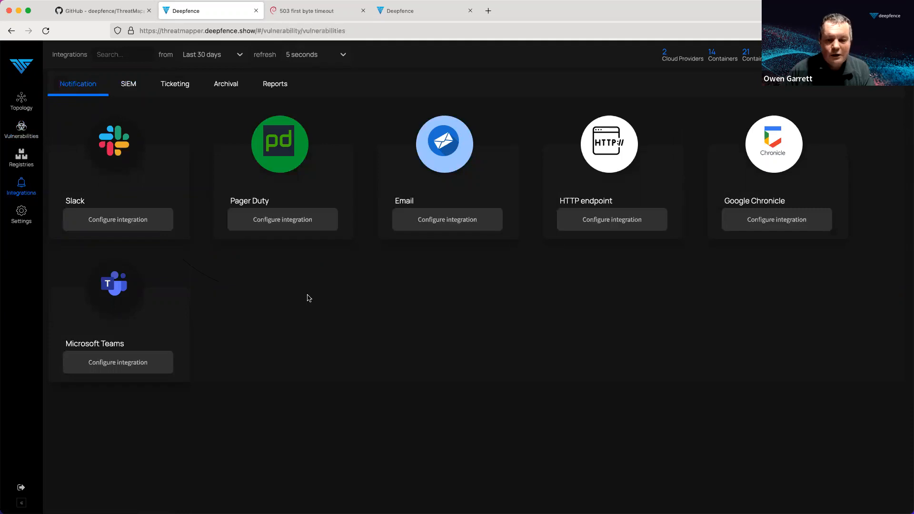
- Apply the cve_severity:critical filter via the red Critical count (27), listing CVE-2020-10188 at 10.00 first
click(21, 130)
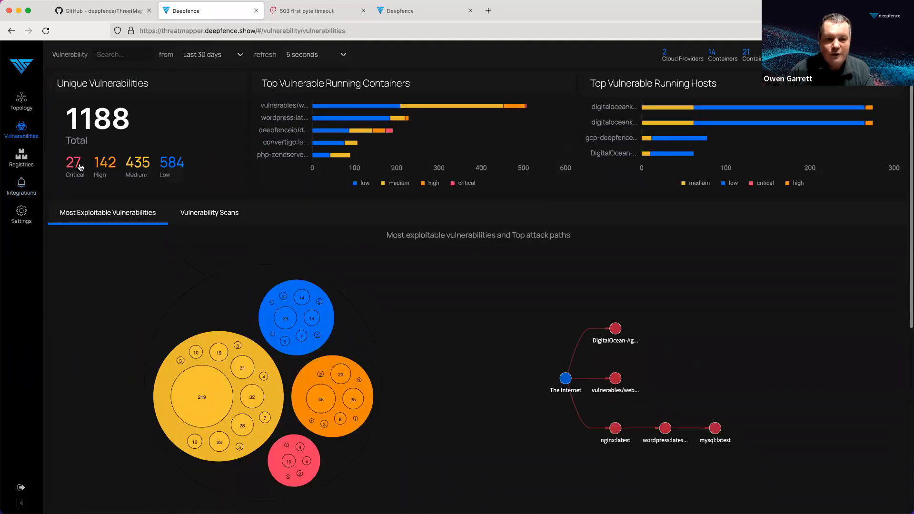
click(74, 161)
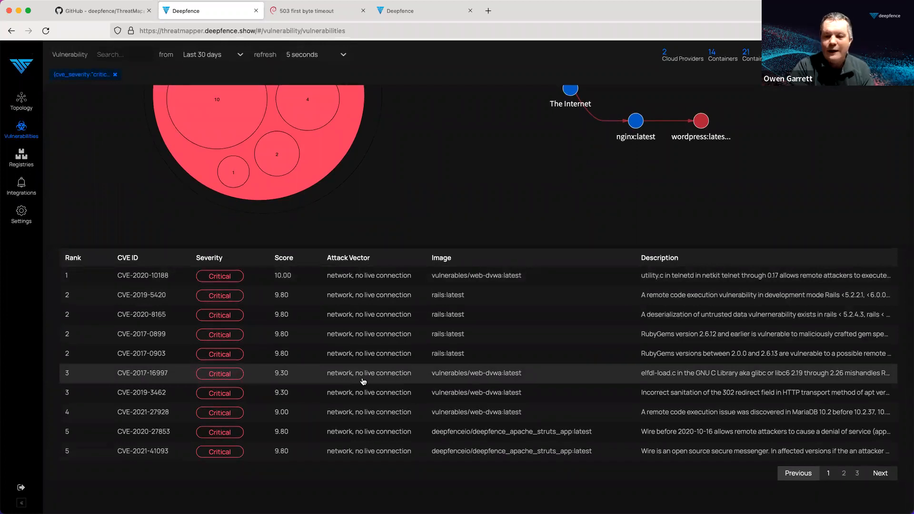
mouse_move(257, 302)
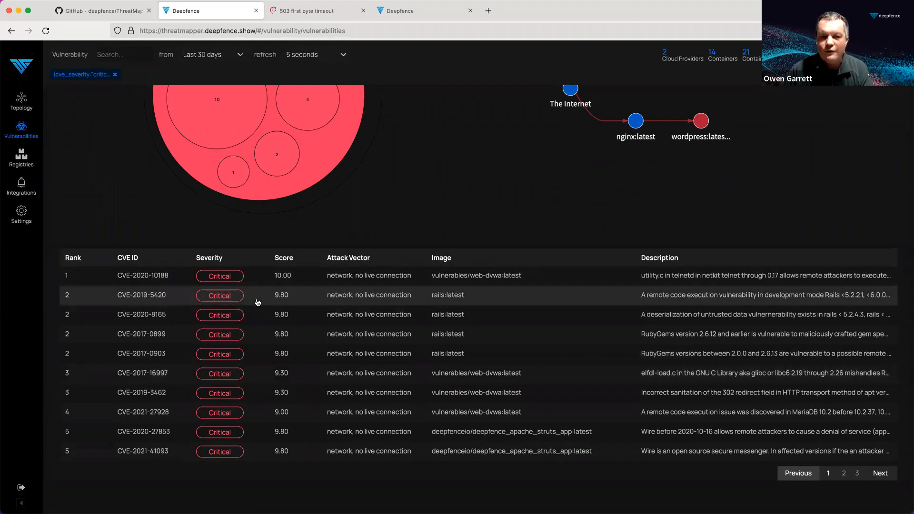
mouse_move(307, 303)
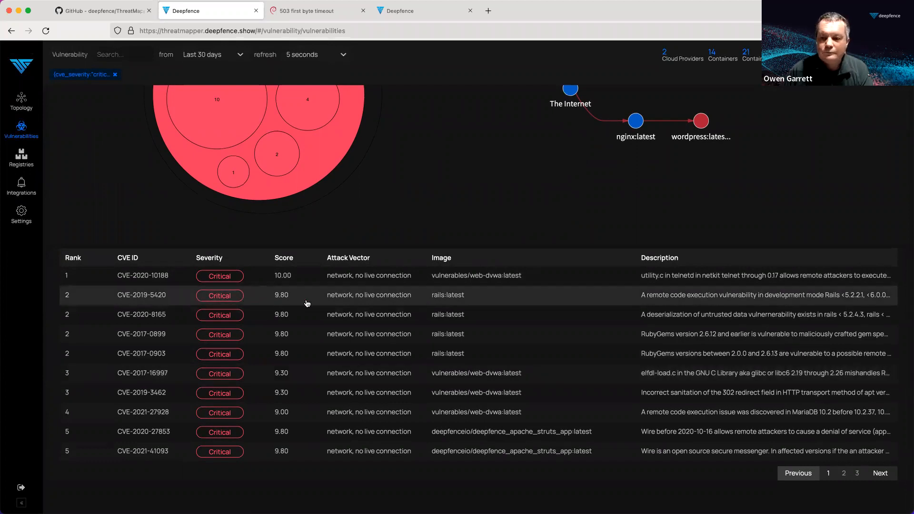